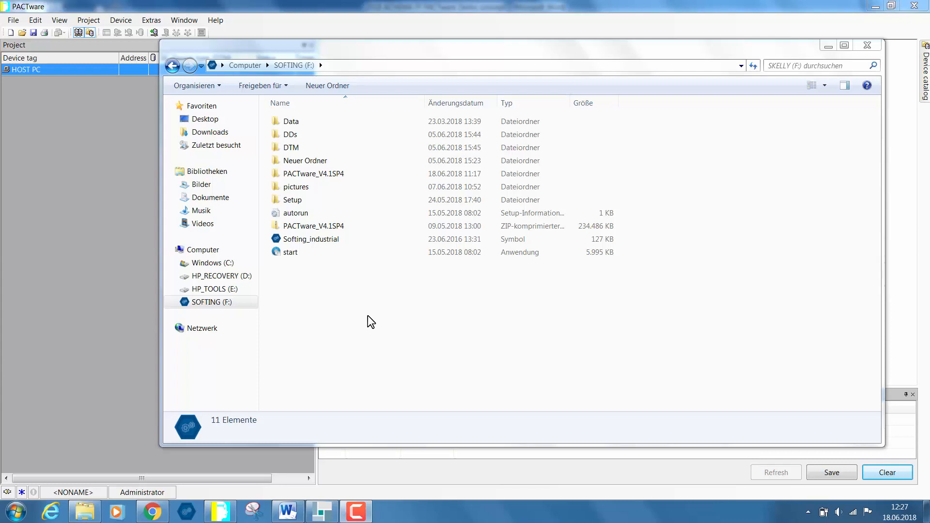
mouse_move(328, 289)
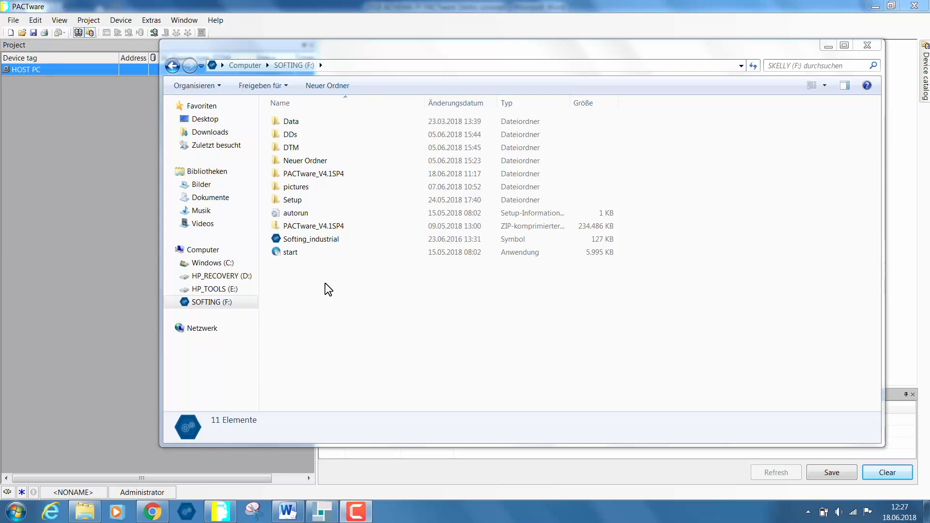
Start the mobiLink software CD from the SOFTING drive and choose English
double_click(291, 252)
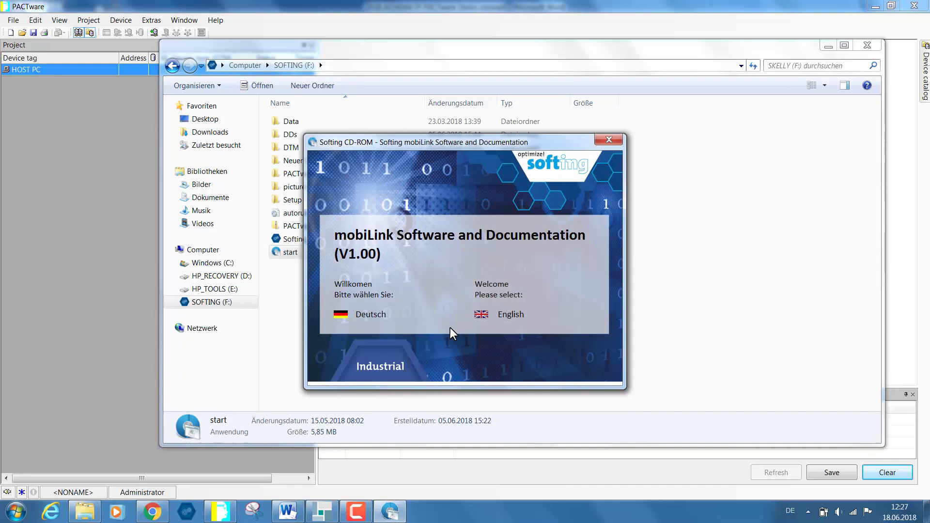
click(511, 314)
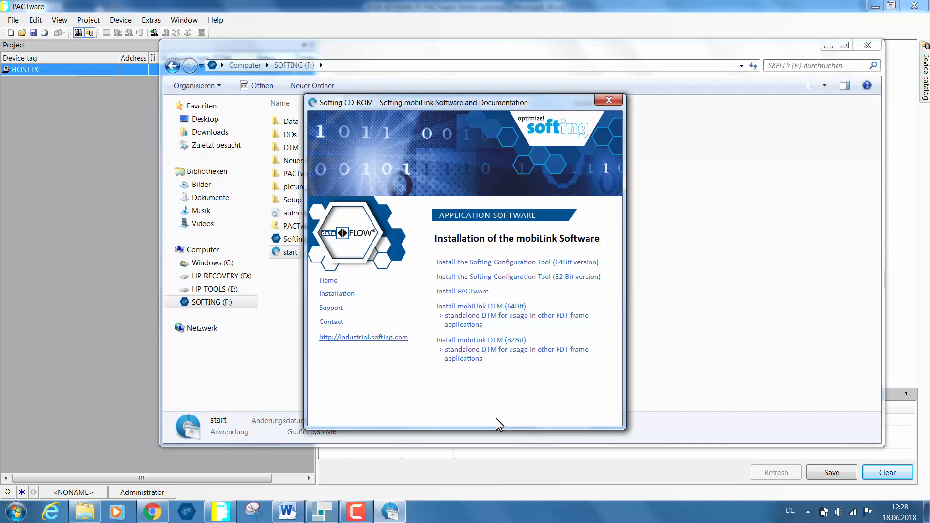
mouse_move(499, 416)
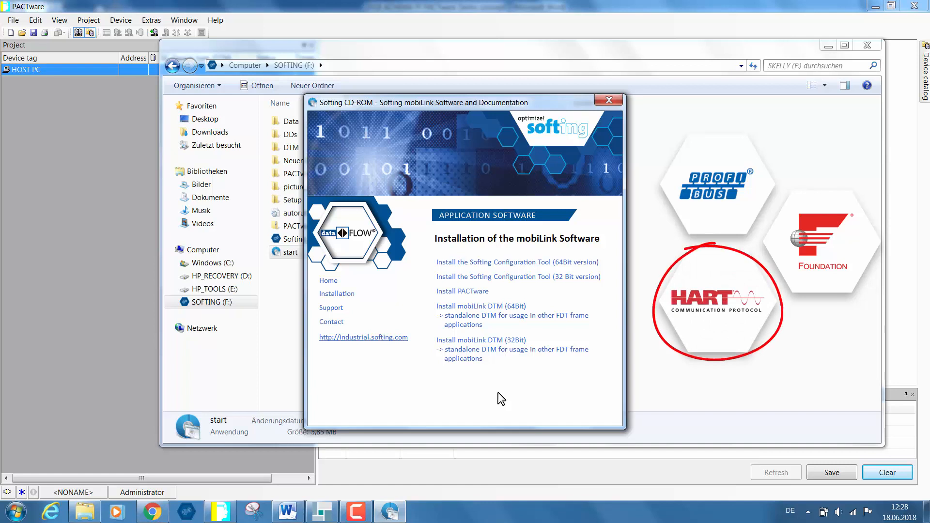
mouse_move(493, 392)
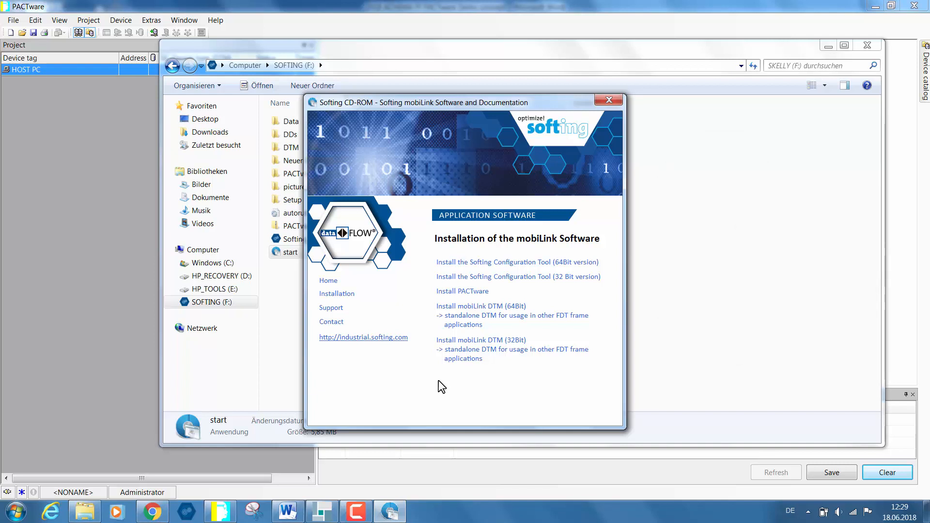
mouse_move(466, 332)
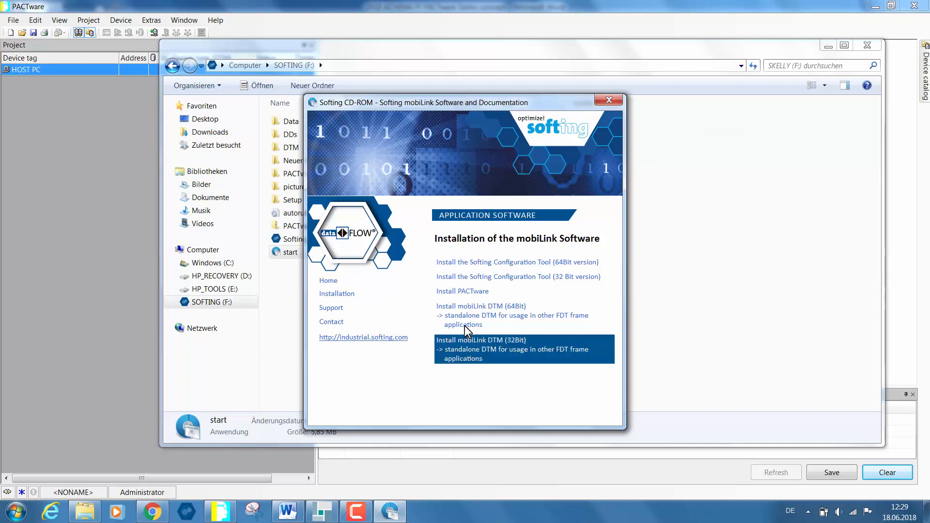
mouse_move(469, 327)
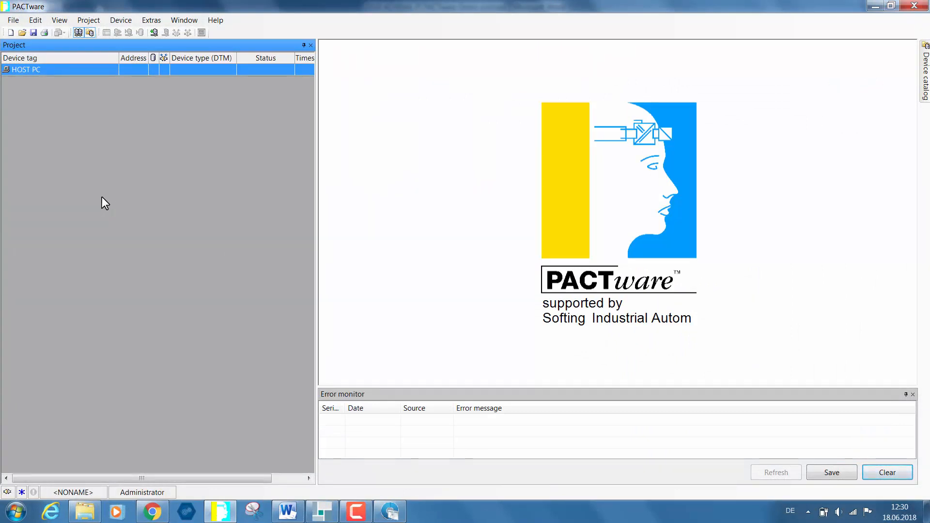
mouse_move(711, 189)
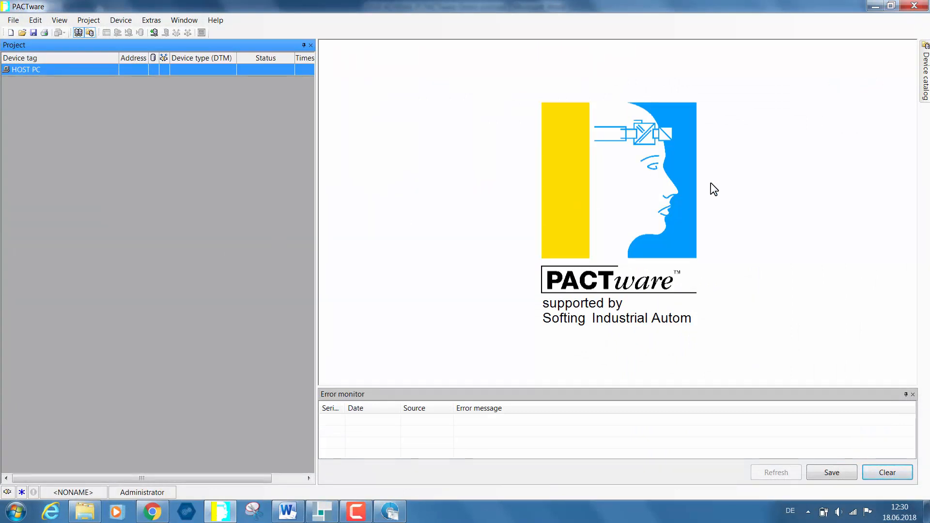
Show the device catalog with Softing's mobiLink FF, HART and PA entries
click(924, 67)
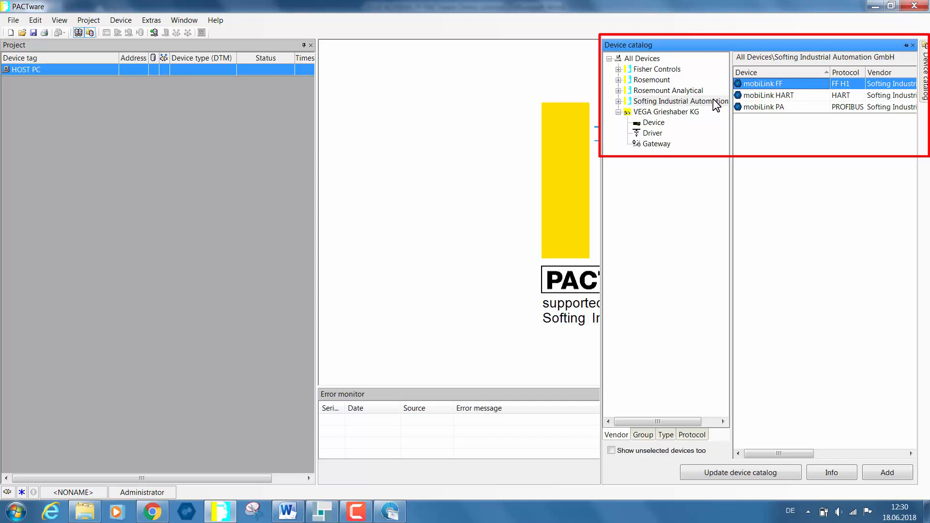
mouse_move(647, 58)
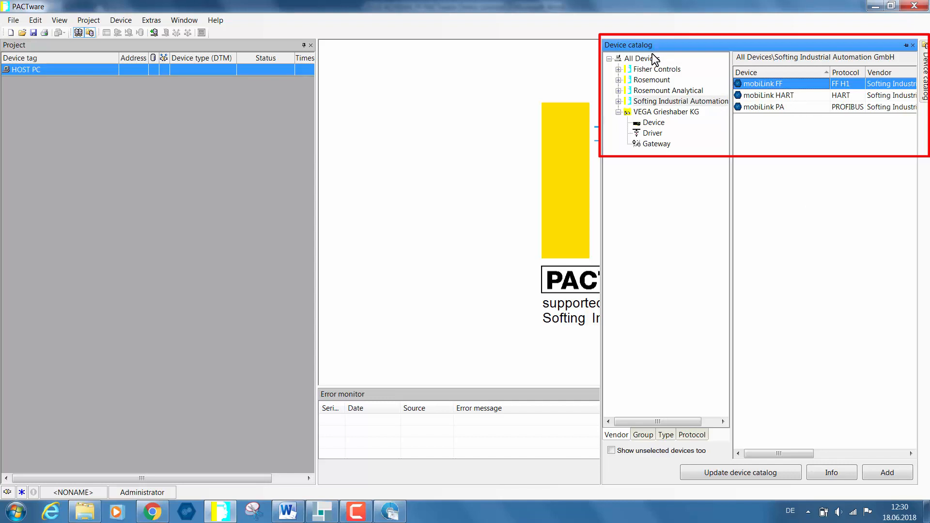
mouse_move(768, 135)
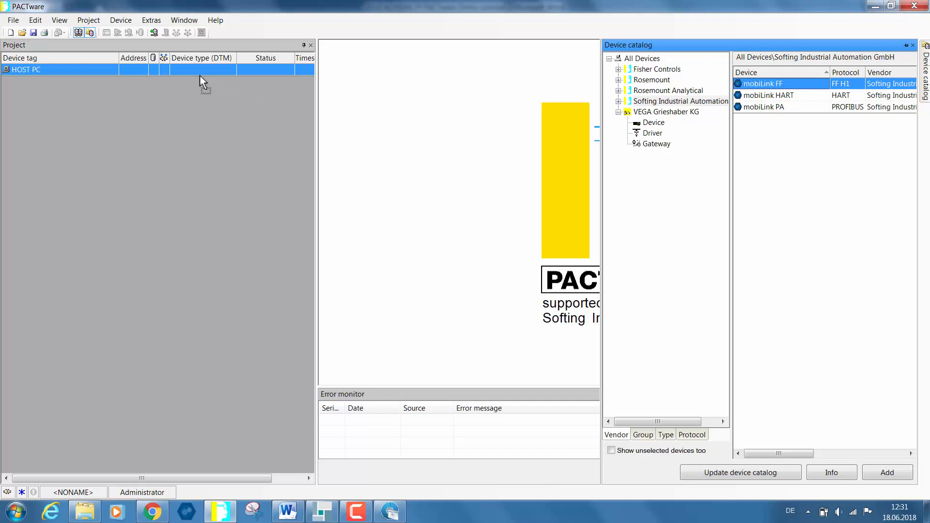
mouse_move(198, 79)
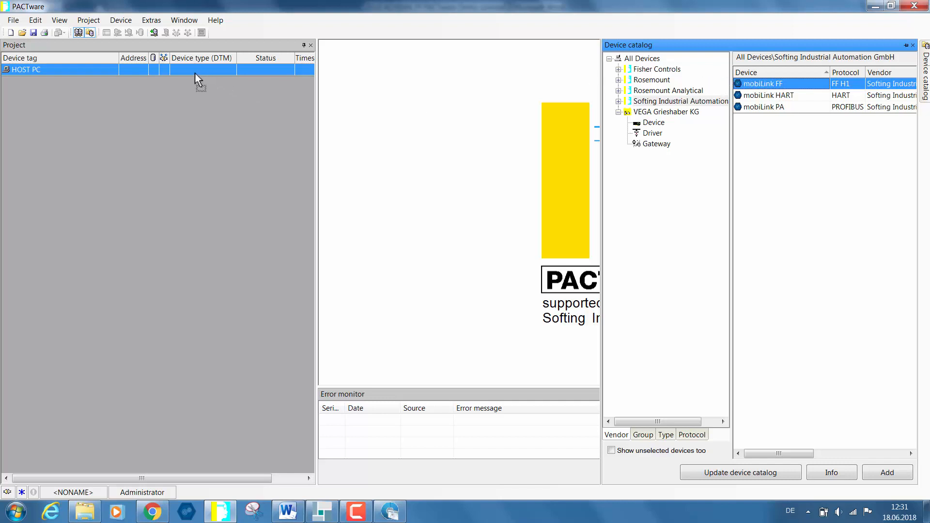
Add the mobiLink FF DTM beneath HOST PC in the project tree
click(888, 473)
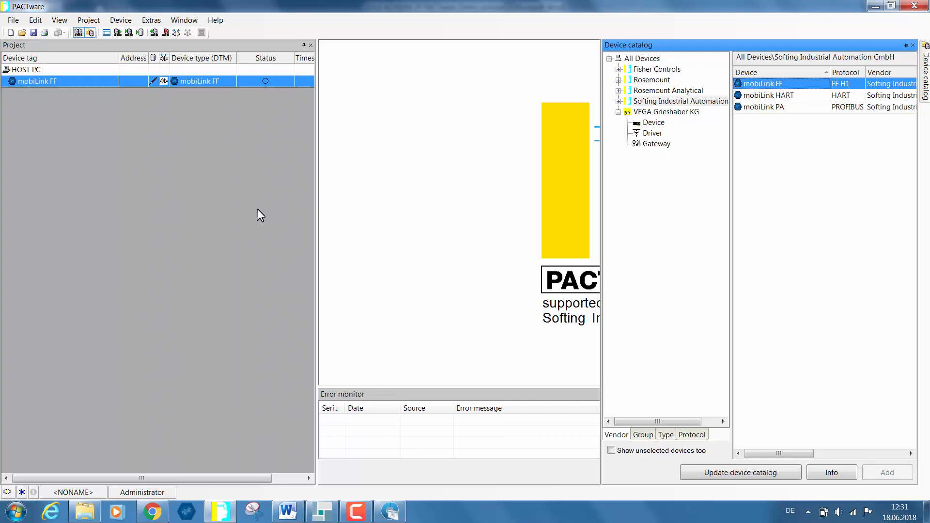
mouse_move(165, 83)
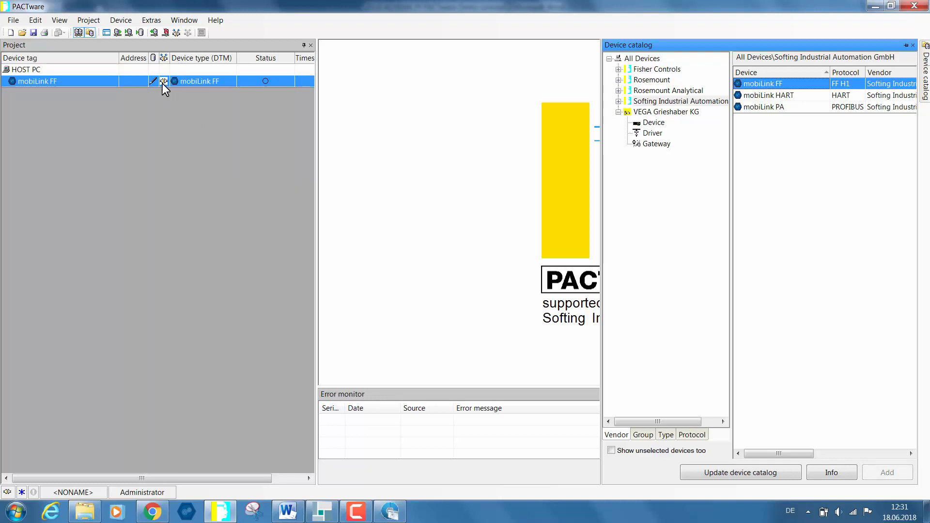
mouse_move(165, 88)
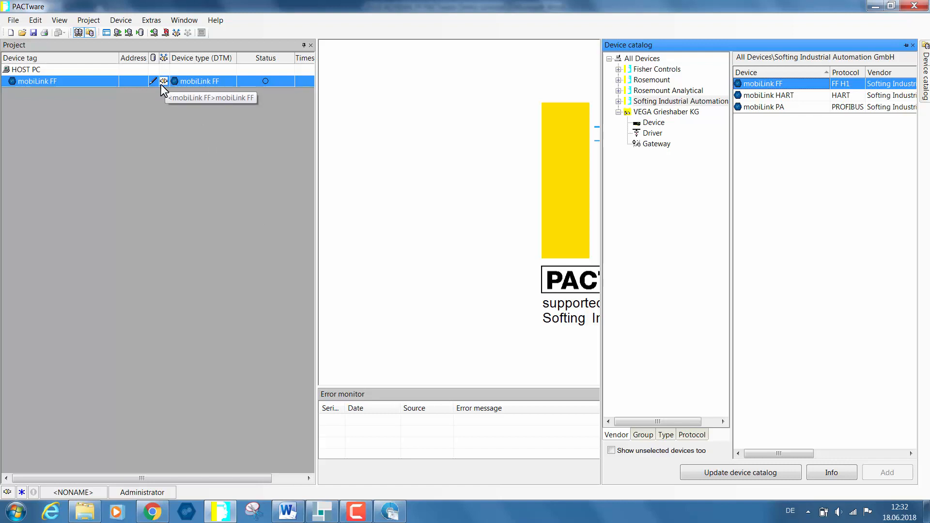
mouse_move(192, 33)
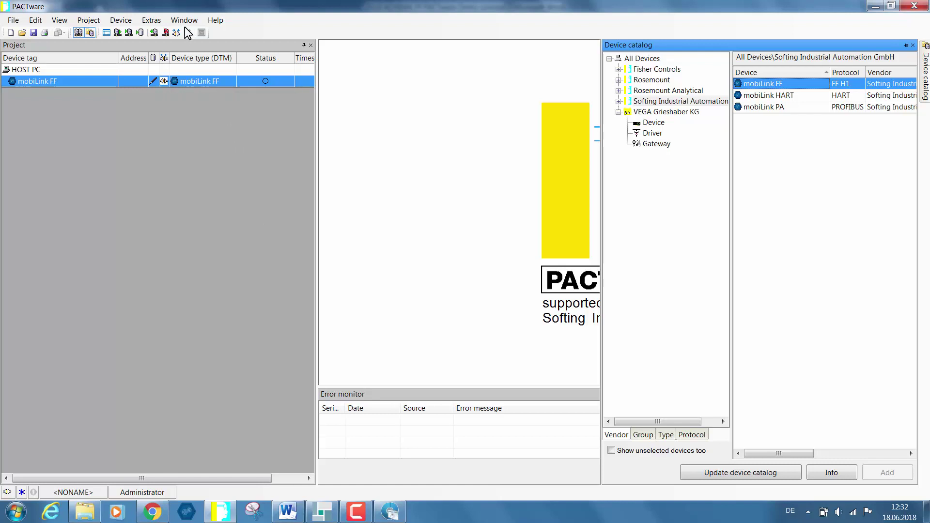
mouse_move(176, 33)
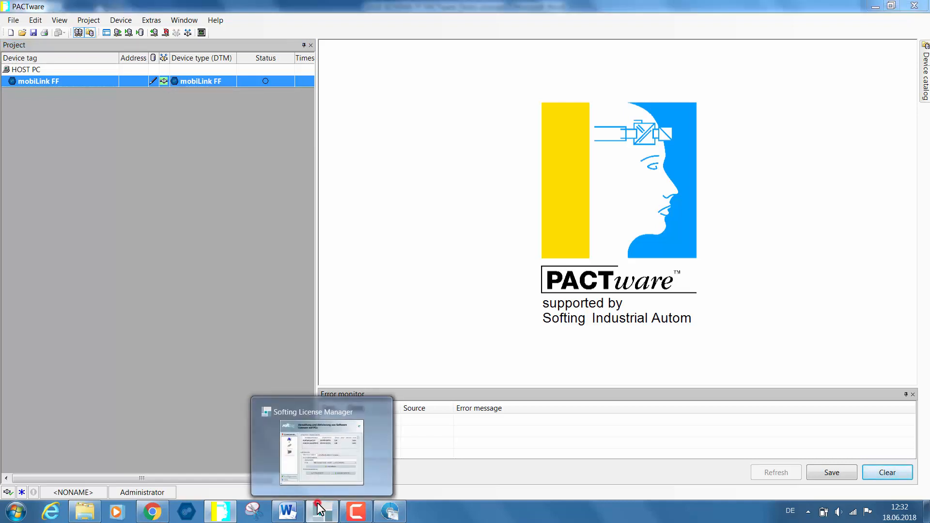
Check the mobiLink comConf and commDTM FF licenses in Softing License Manager, then return to PACTware
click(321, 512)
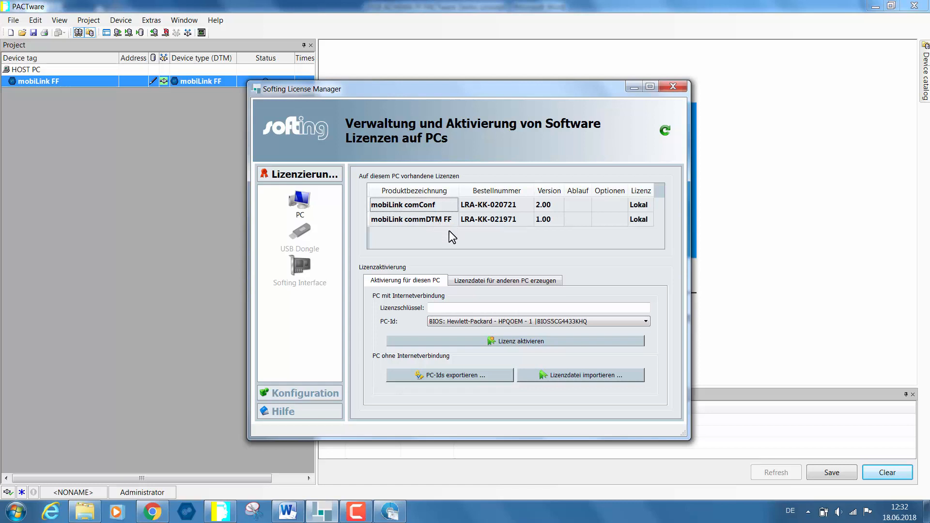
mouse_move(453, 260)
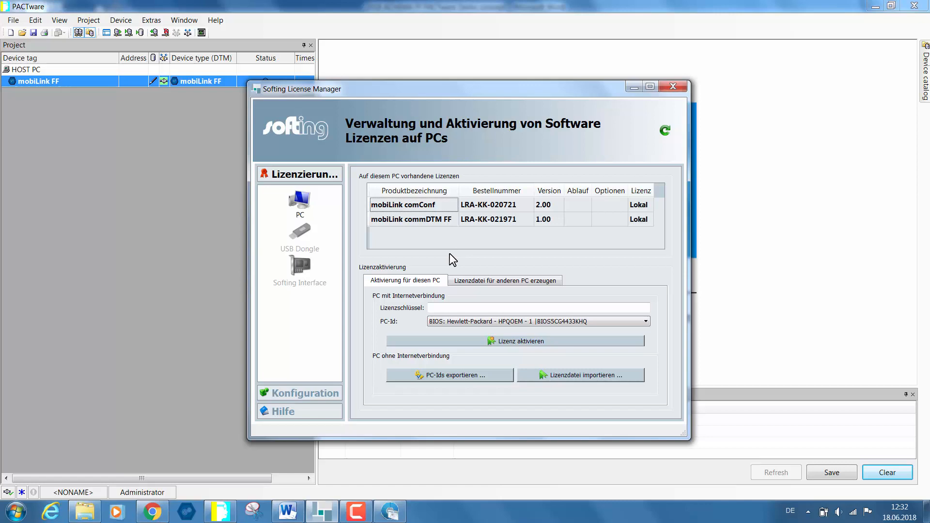
click(673, 86)
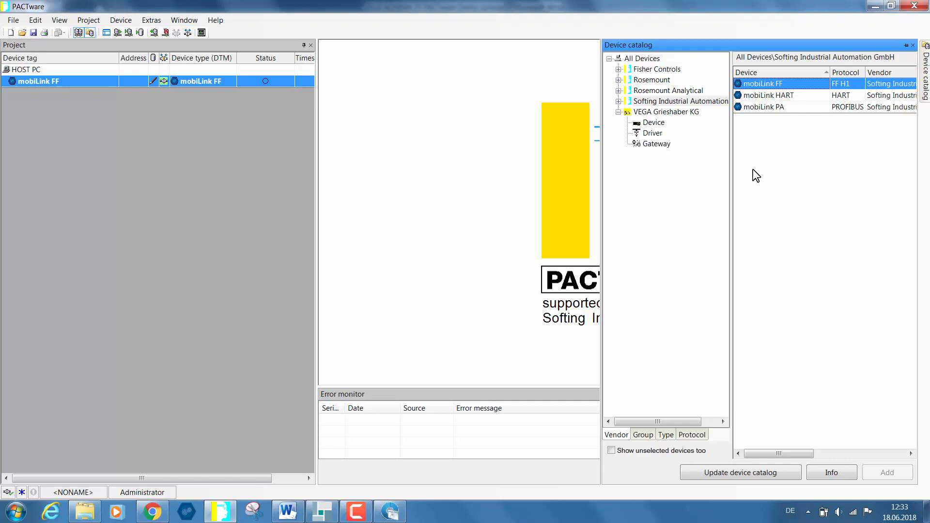
mouse_move(680, 120)
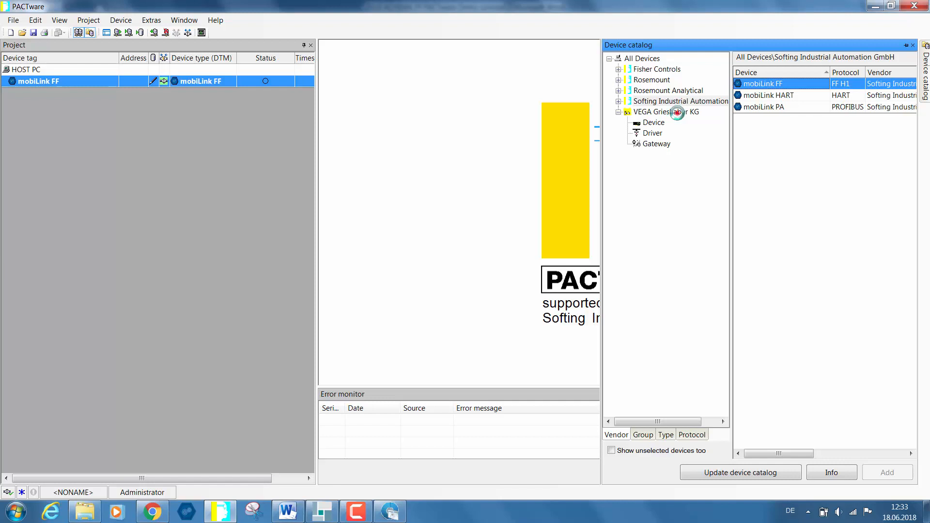
Browse VEGA Grieshaber KG's devices, then list Rosemount's FF devices including the 848T revisions
click(658, 111)
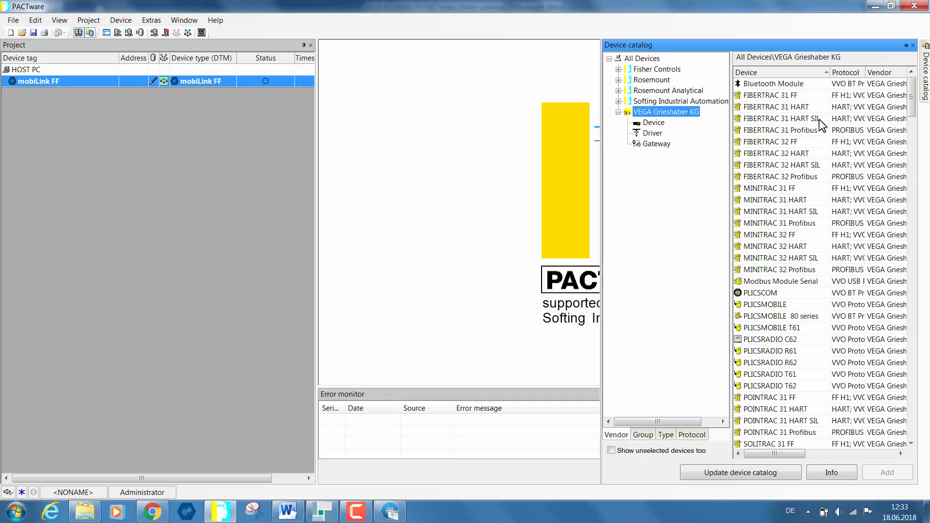
mouse_move(661, 140)
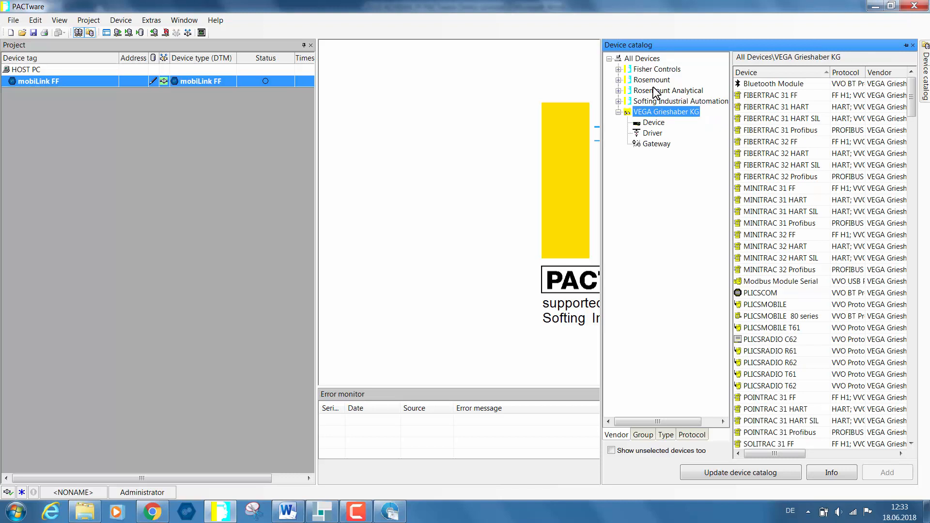
click(651, 80)
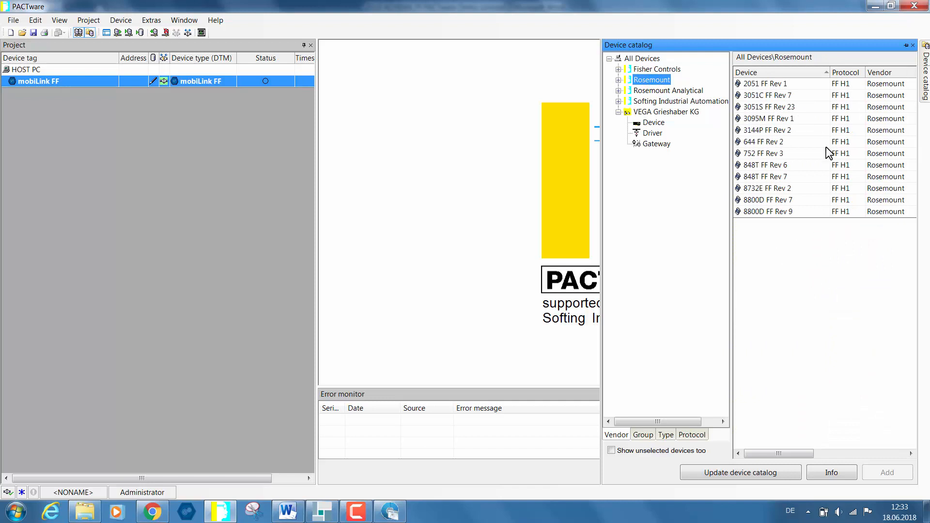
mouse_move(152, 85)
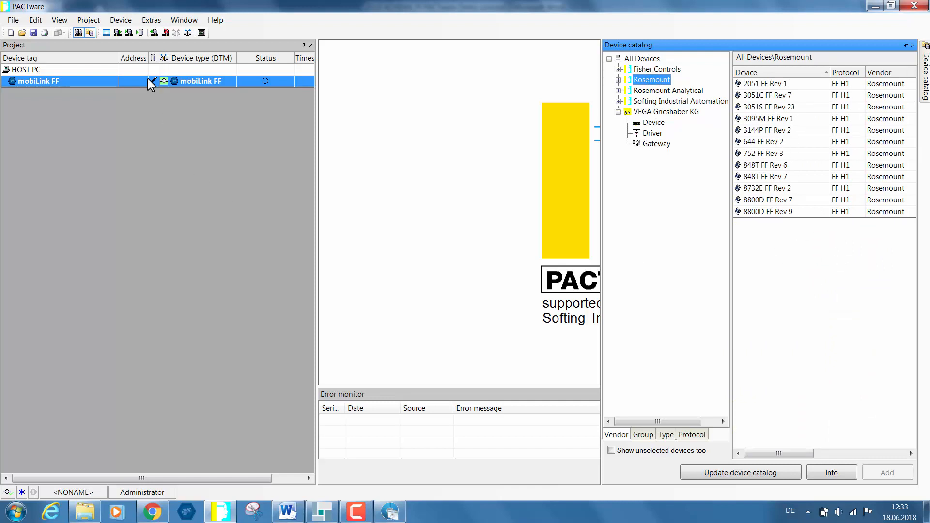
Bring up Show Live List from mobiLink FF's Additional functions menu
right_click(58, 81)
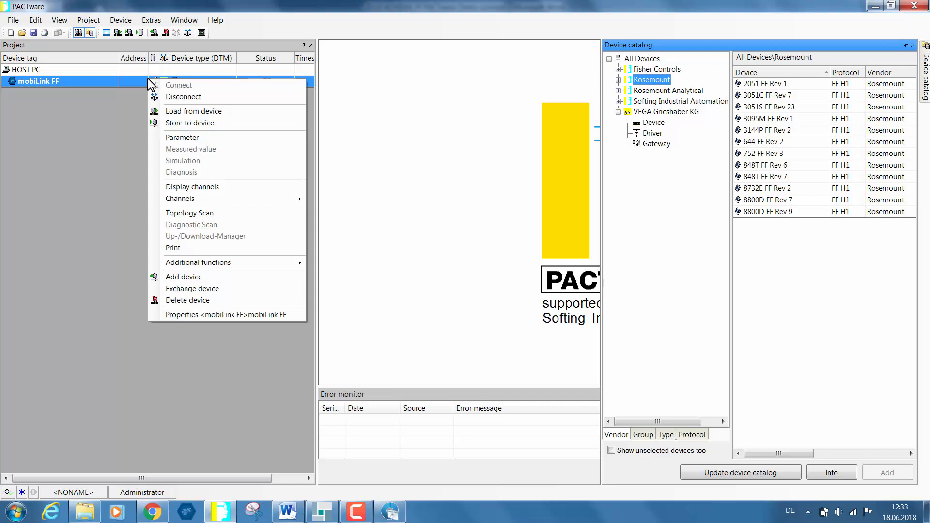
mouse_move(193, 260)
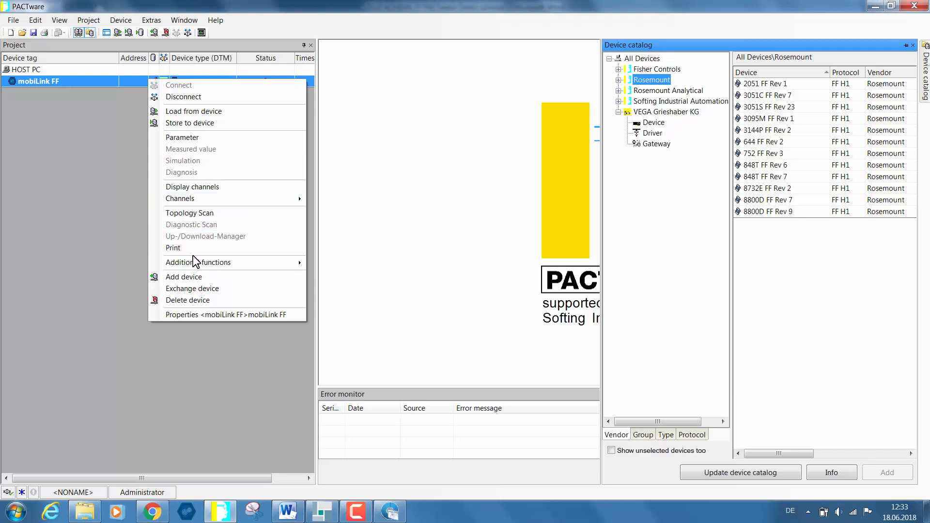
click(198, 263)
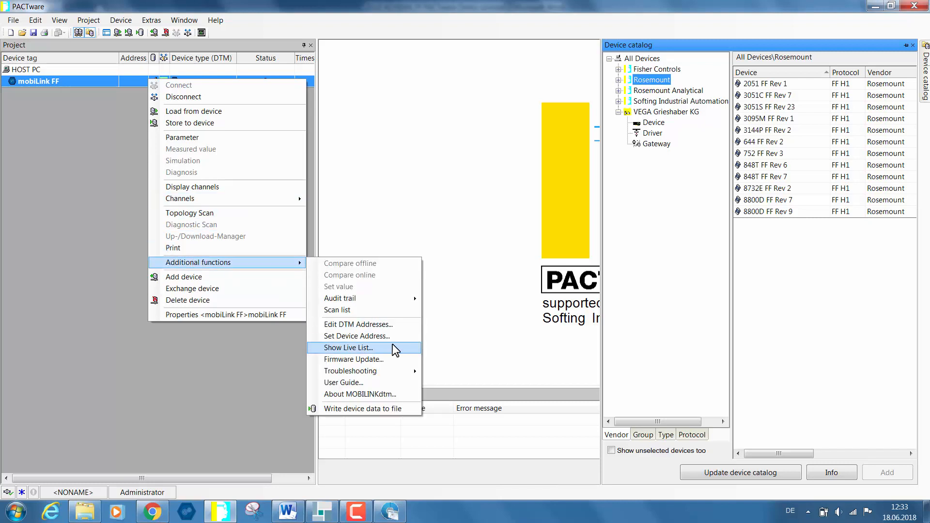
mouse_move(376, 353)
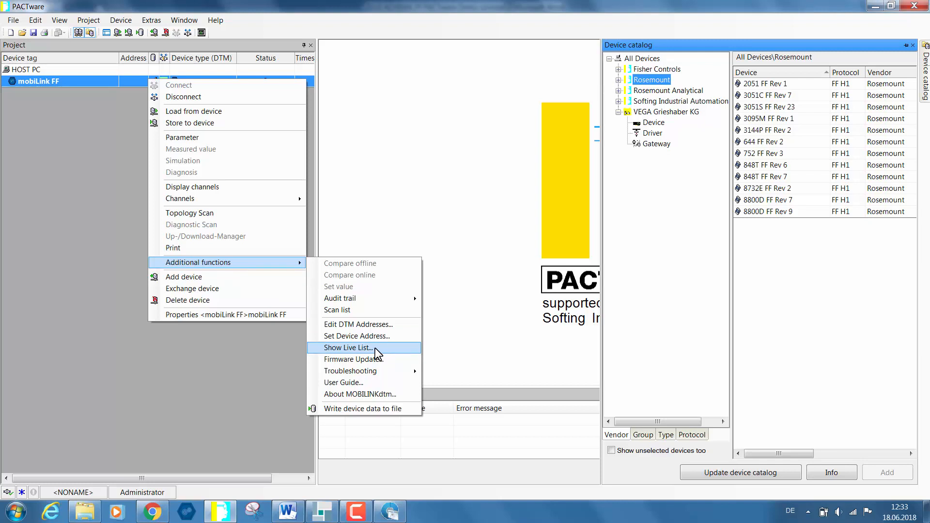
click(346, 347)
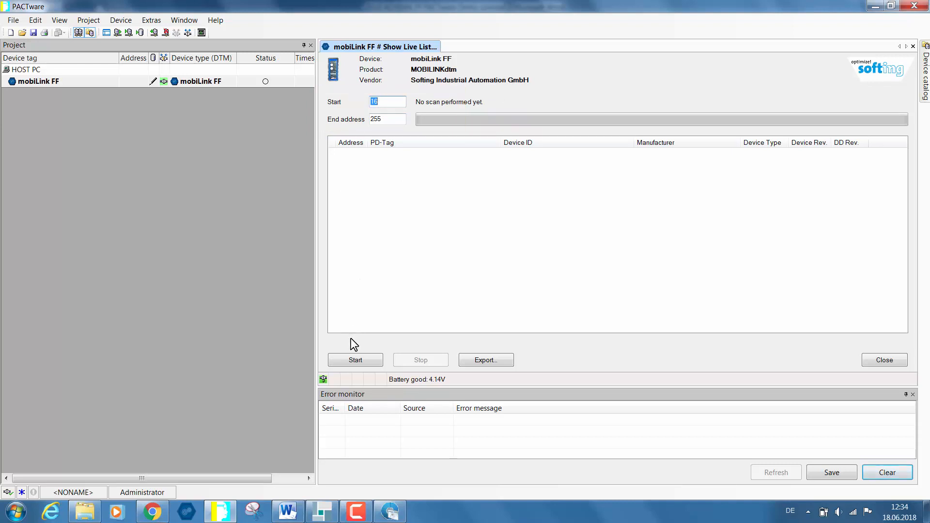
Scan the bus, finding 848T at address 20 and VEGAPULS 62 at 28, then stop
click(355, 360)
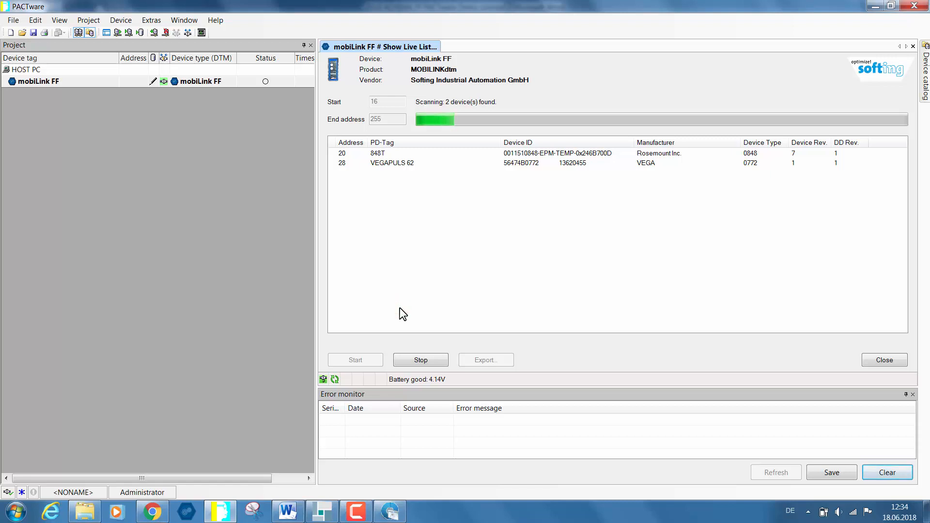
mouse_move(404, 293)
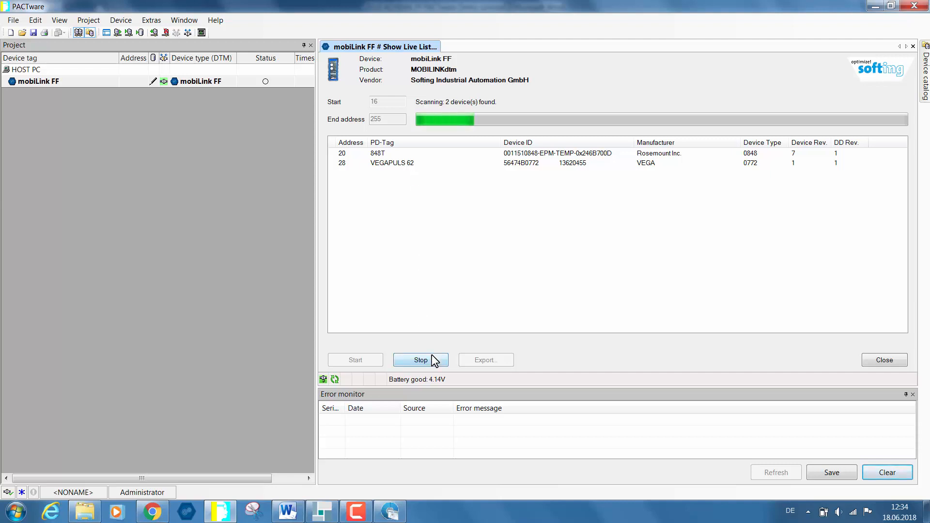
mouse_move(432, 362)
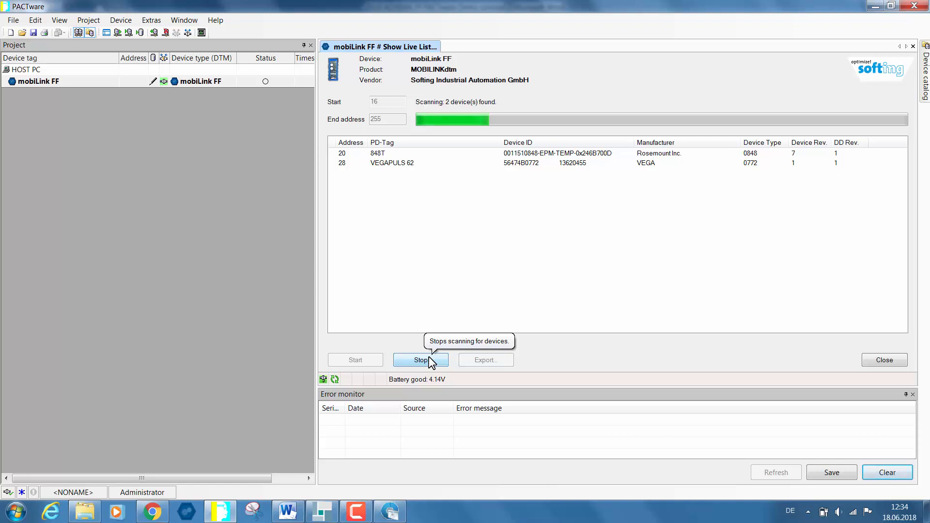
click(421, 359)
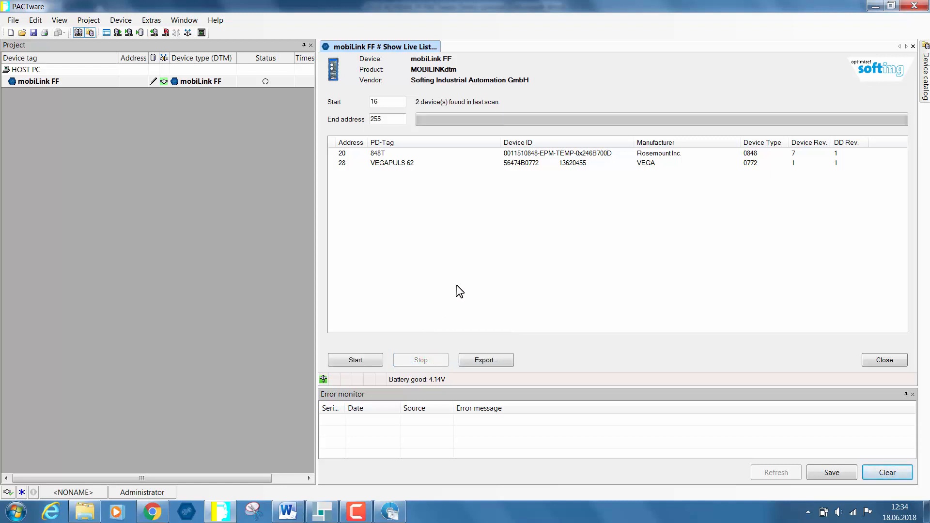
click(386, 153)
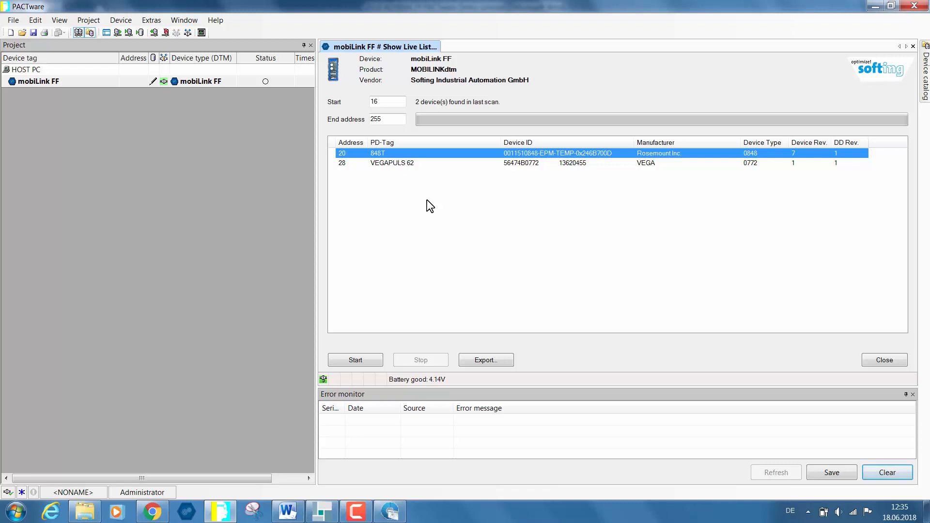
mouse_move(913, 62)
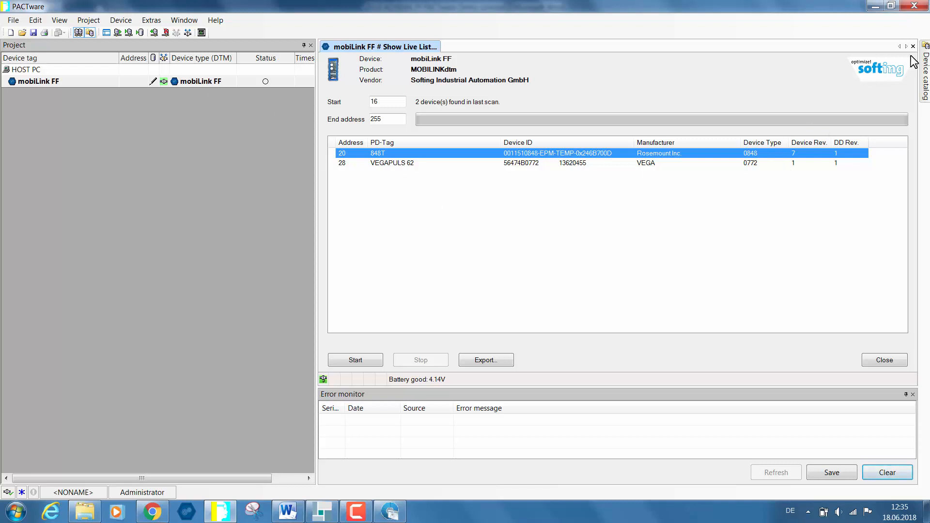
Add the Rosemount 848T FF Rev 7 DTM beneath mobiLink FF
click(925, 68)
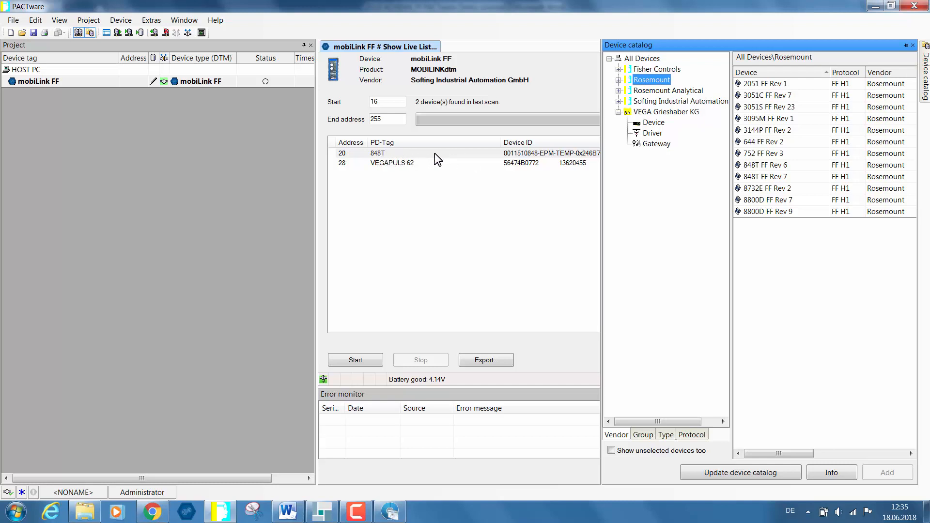
mouse_move(766, 180)
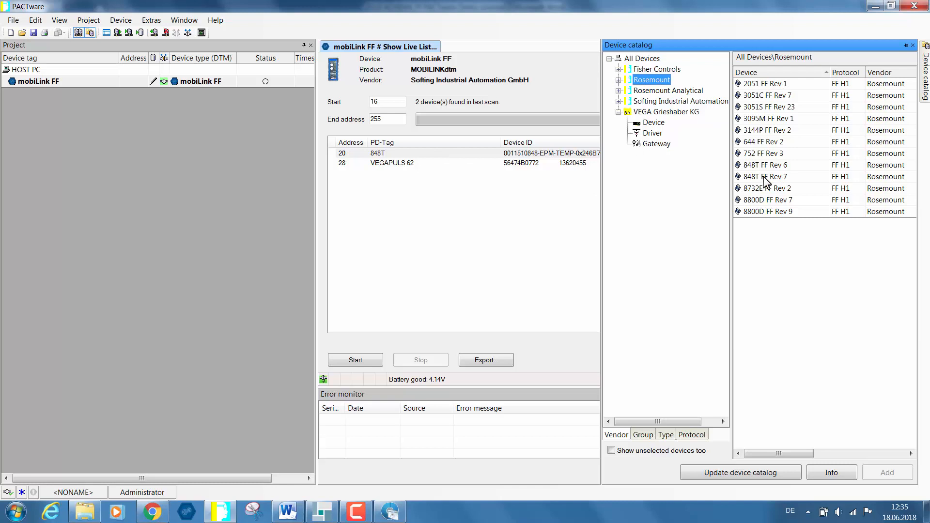
mouse_move(754, 181)
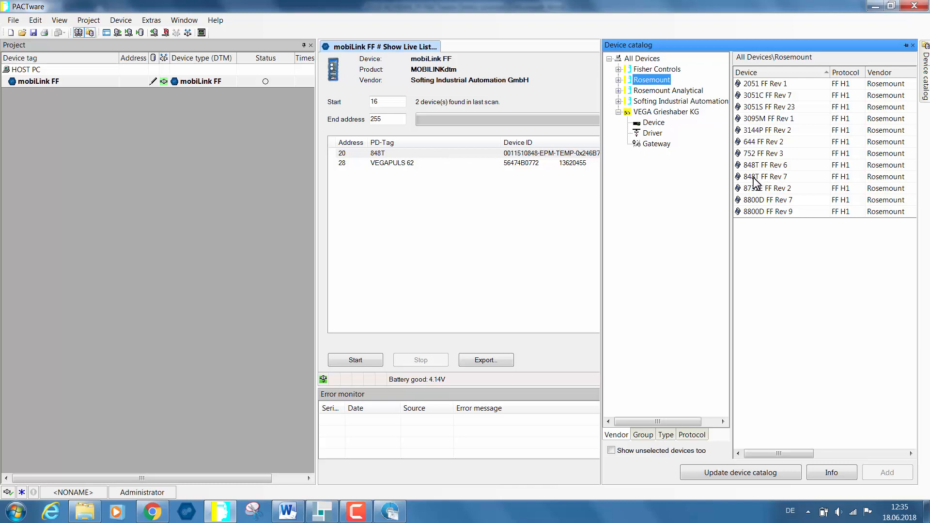
click(765, 165)
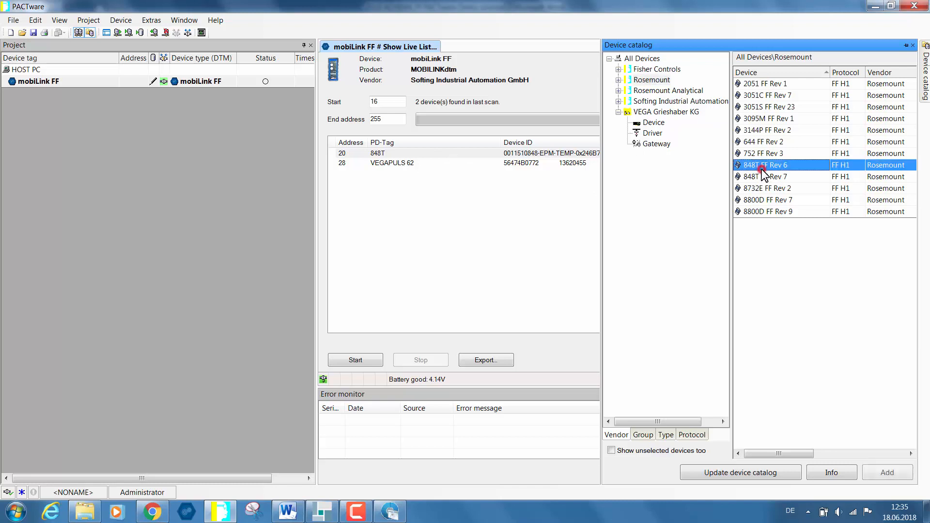
click(766, 177)
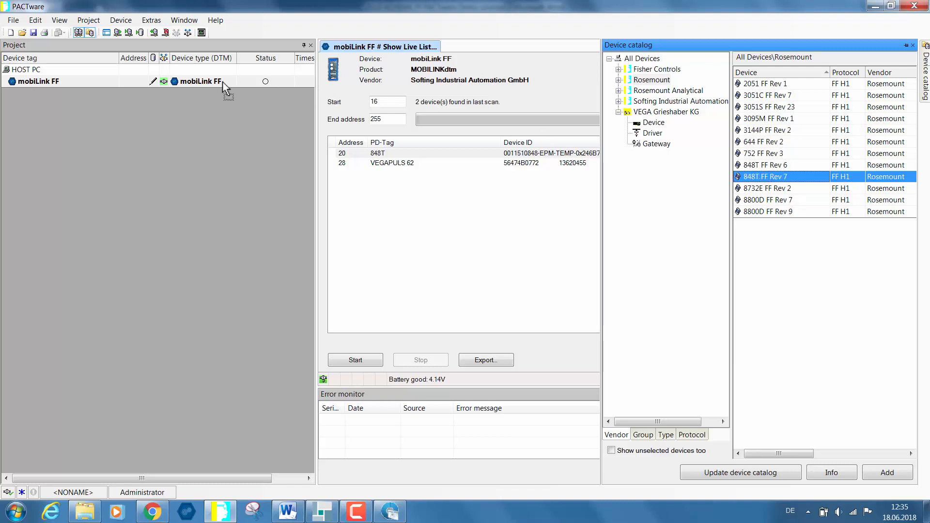
click(888, 473)
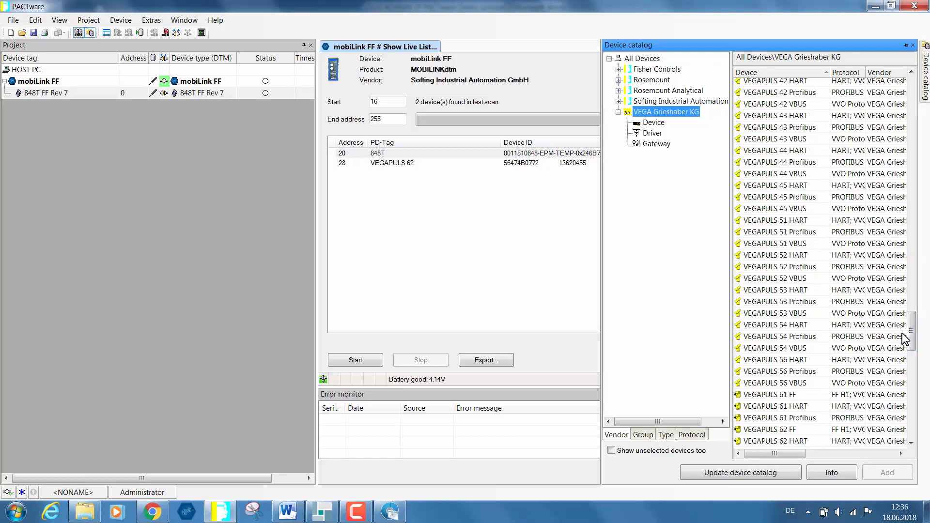
Add the VEGAPULS 62 FF sensor DTM beneath mobiLink FF
scroll(down, 3)
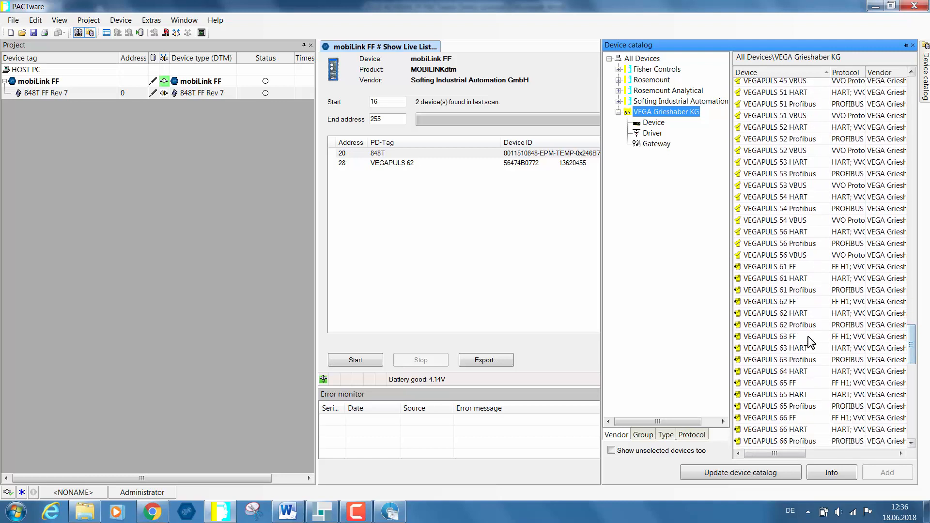
mouse_move(791, 310)
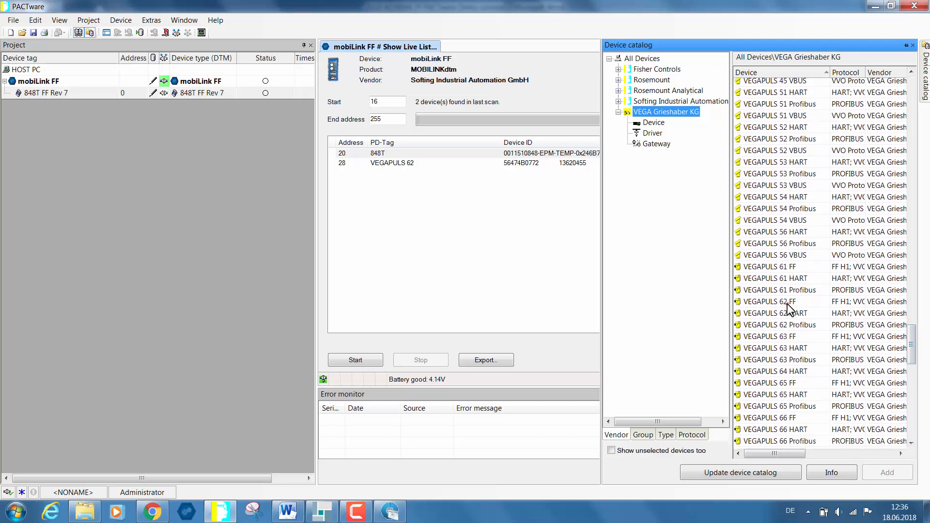
click(785, 302)
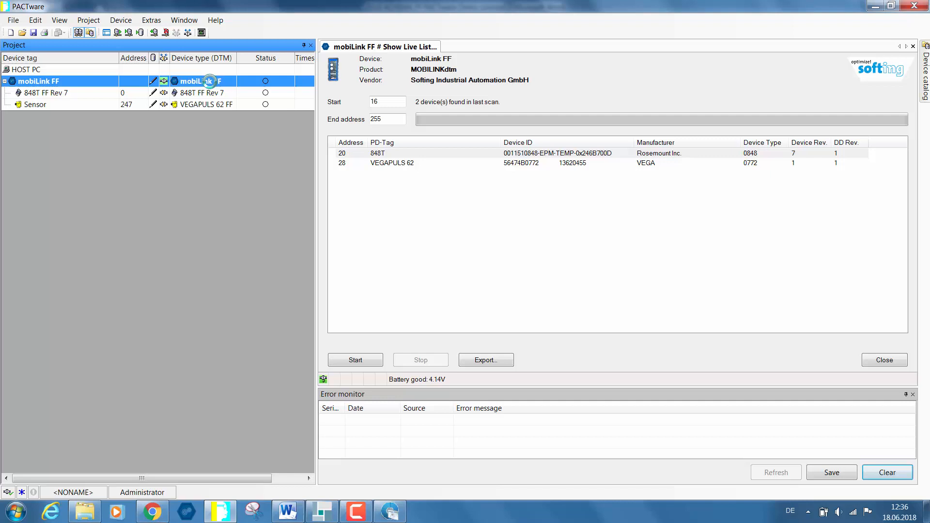
mouse_move(204, 99)
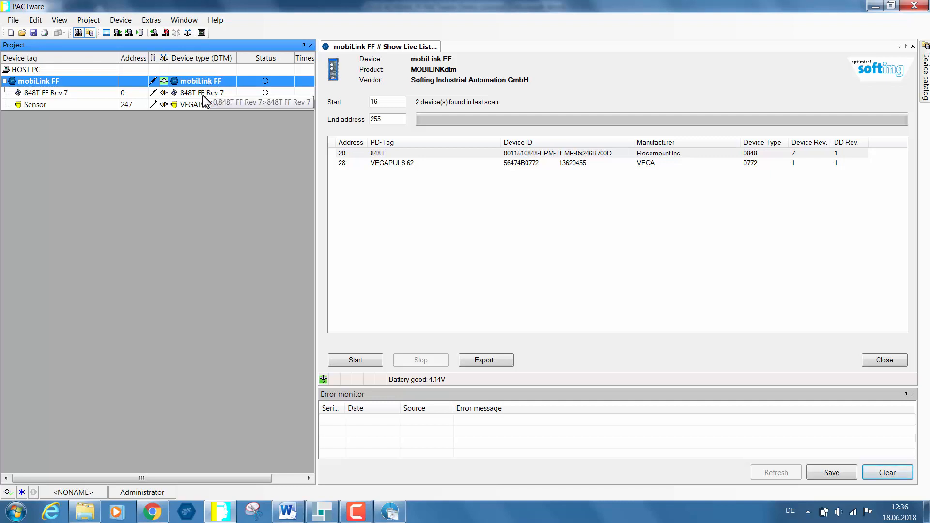
mouse_move(186, 250)
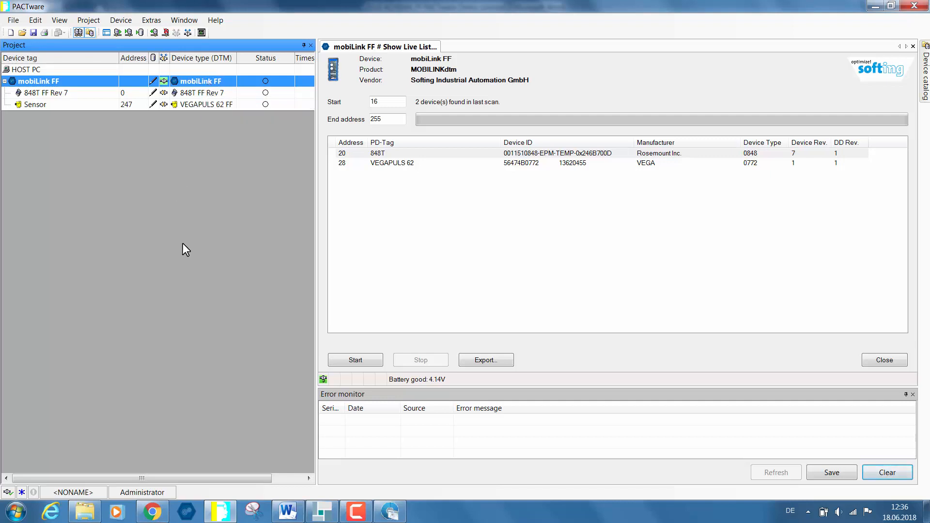
mouse_move(203, 105)
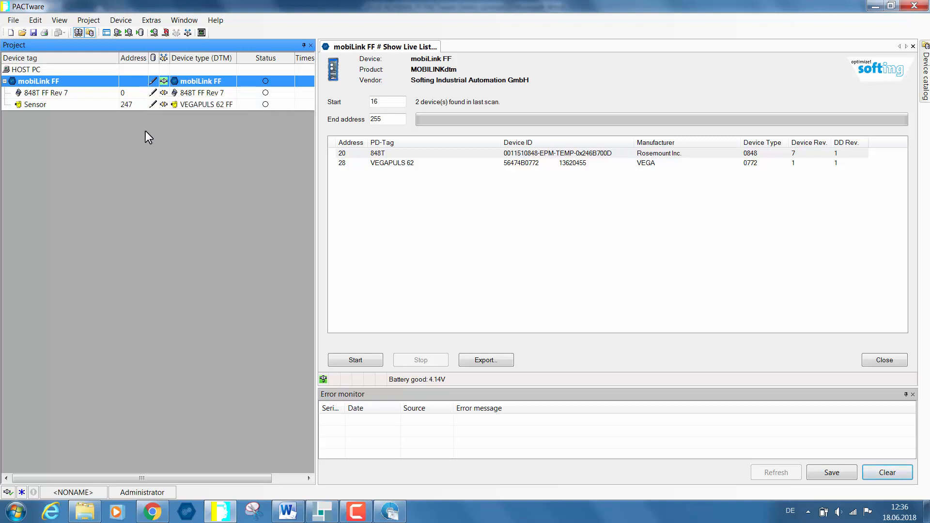
mouse_move(140, 102)
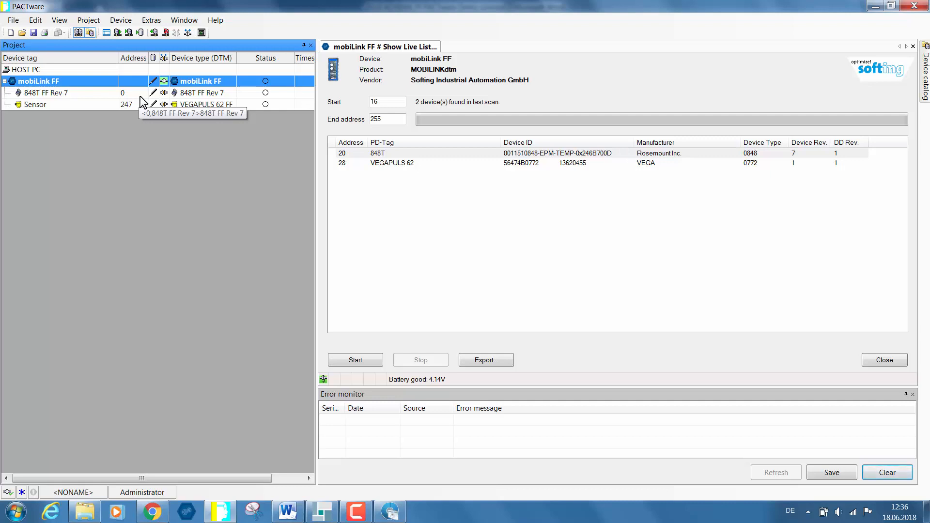
mouse_move(142, 110)
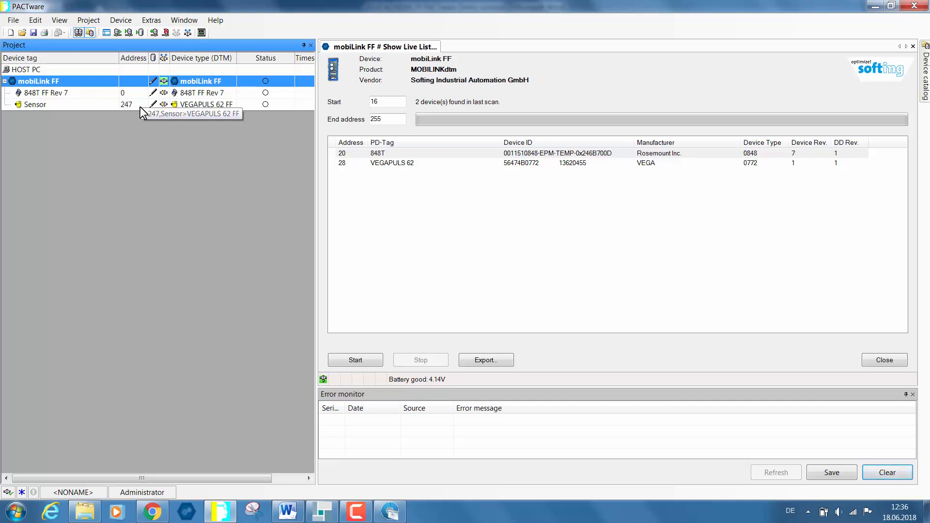
mouse_move(231, 123)
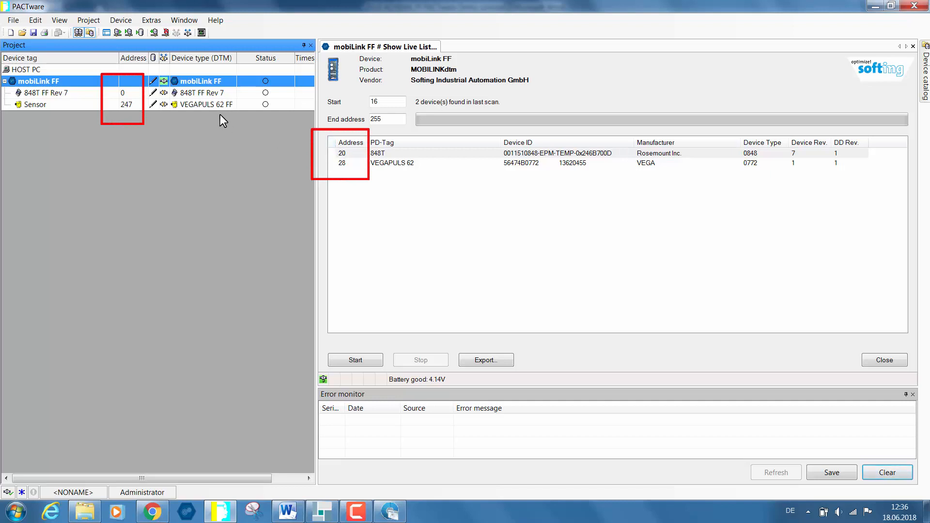
mouse_move(149, 111)
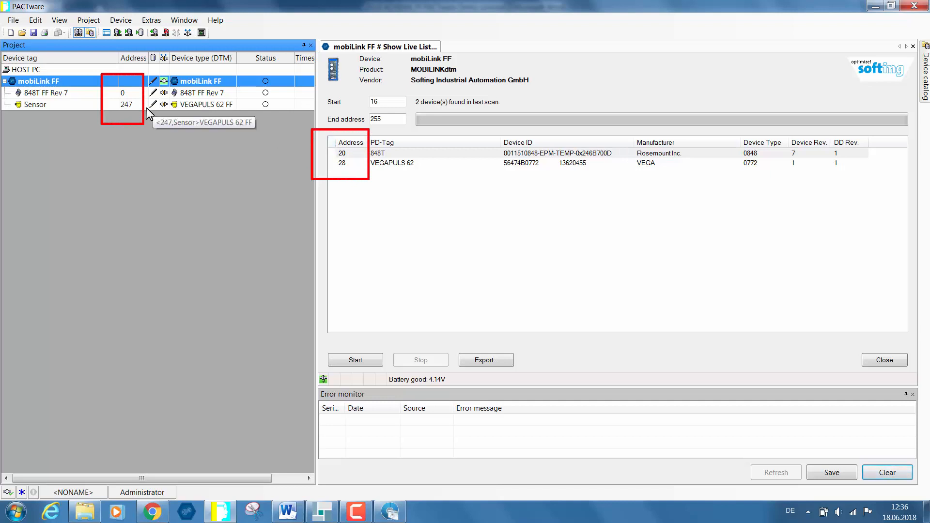
mouse_move(197, 135)
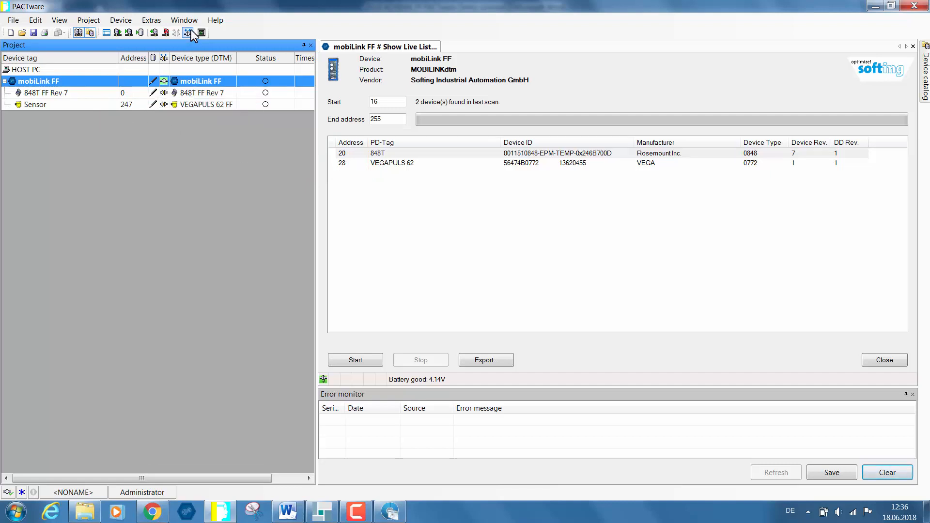
mouse_move(188, 33)
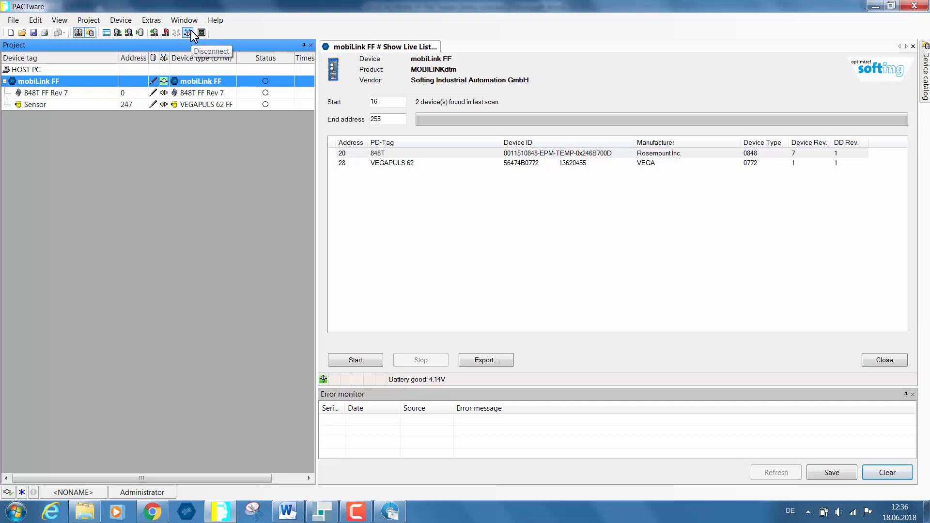
Take mobiLink FF offline since project addresses 0 and 247 differ from scanned 20 and 28
click(189, 33)
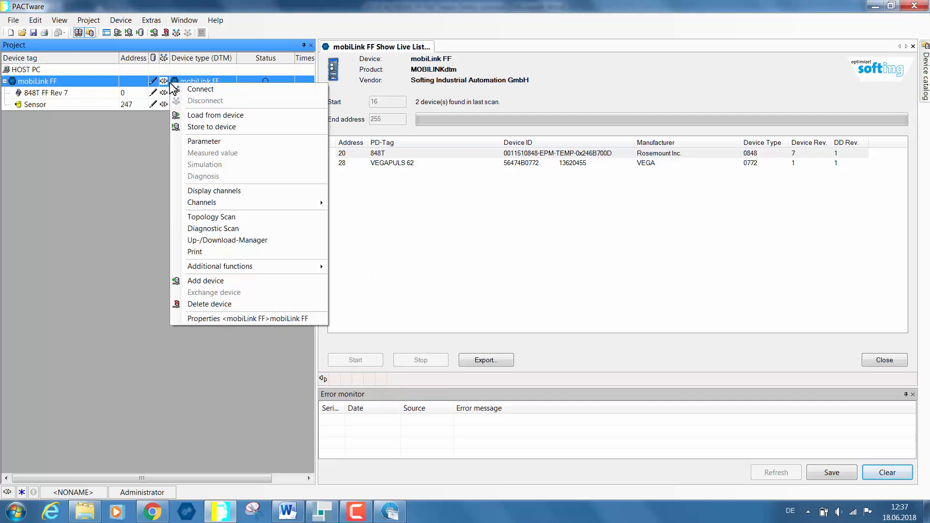
mouse_move(221, 267)
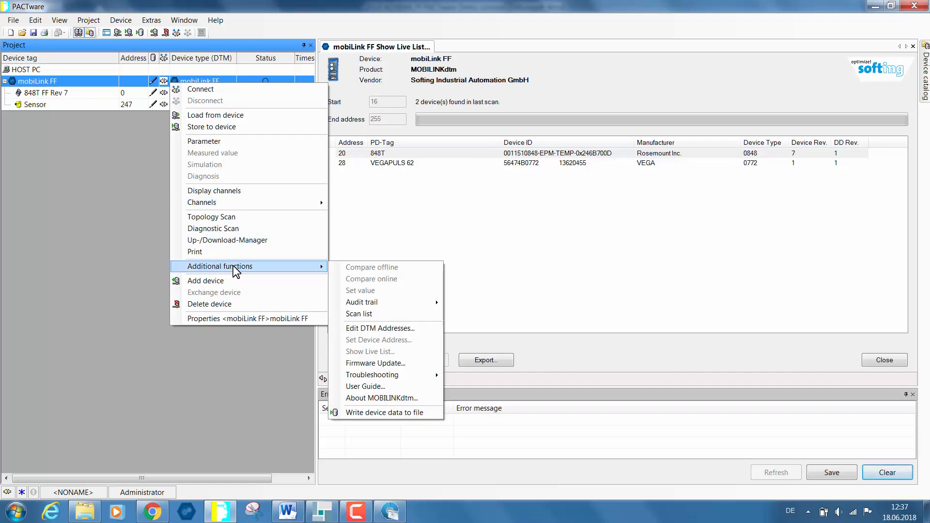
mouse_move(363, 335)
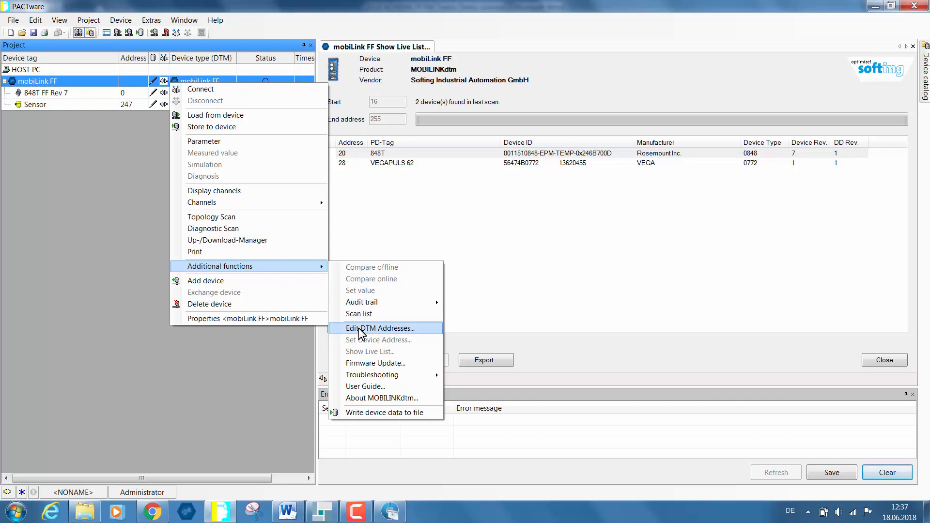
In Edit DTM Addresses, give the 848T FF Rev 7 DTM node address 20
click(379, 329)
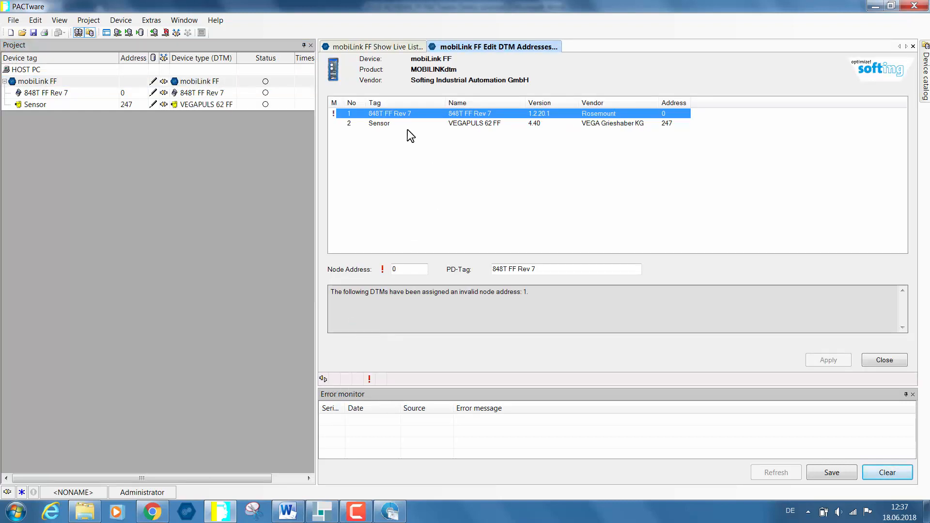
mouse_move(403, 120)
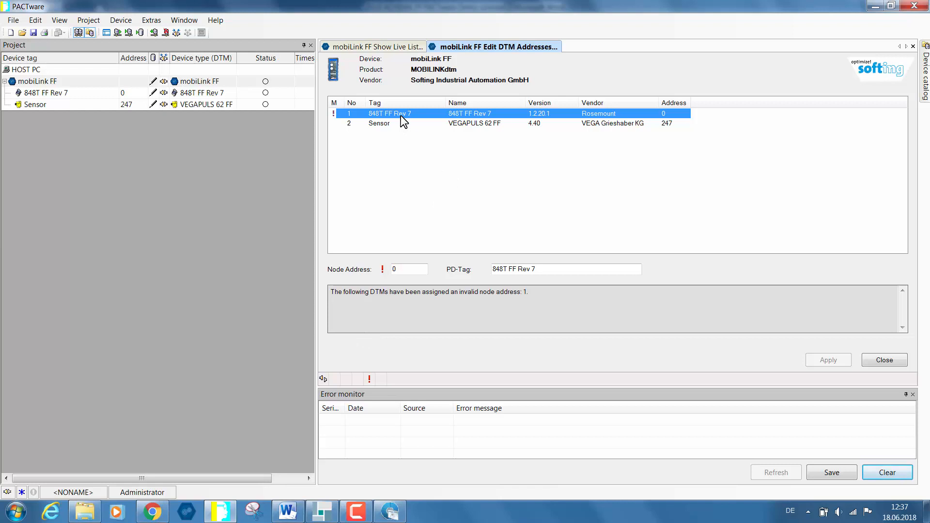
mouse_move(401, 68)
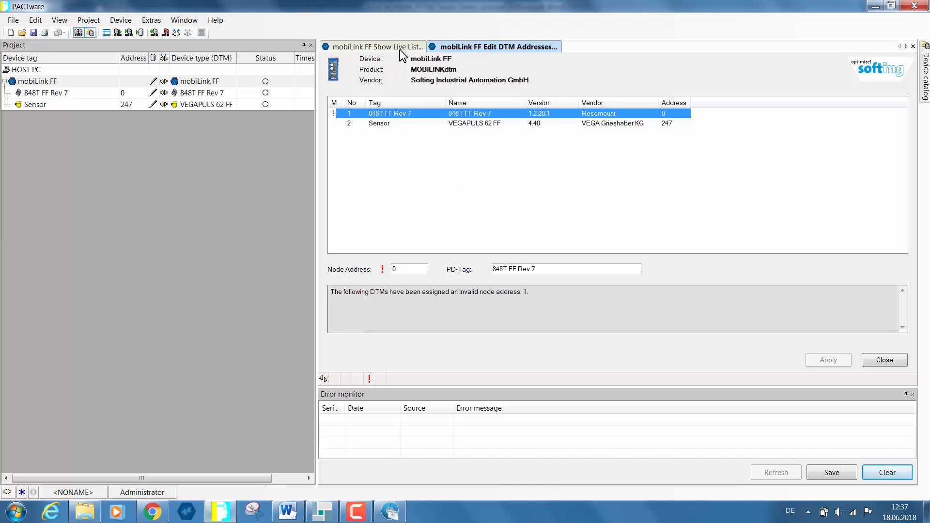
click(374, 46)
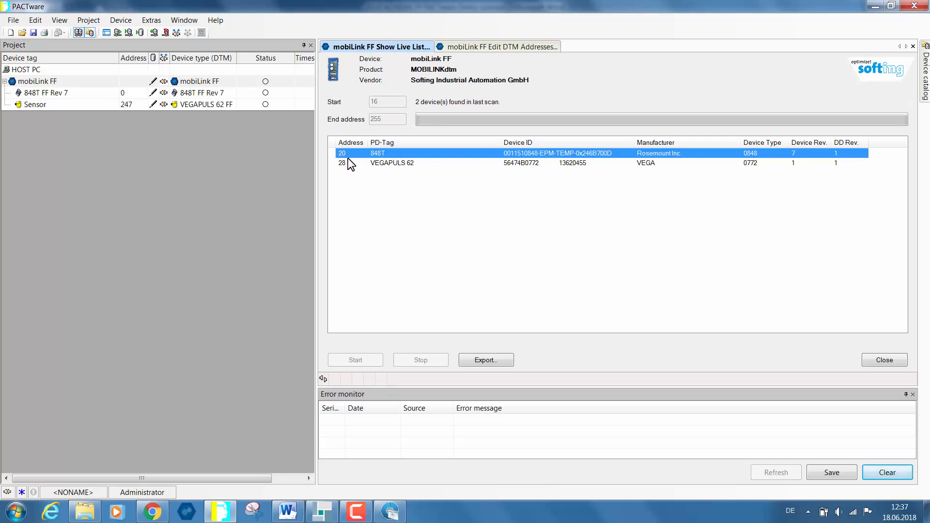
click(472, 45)
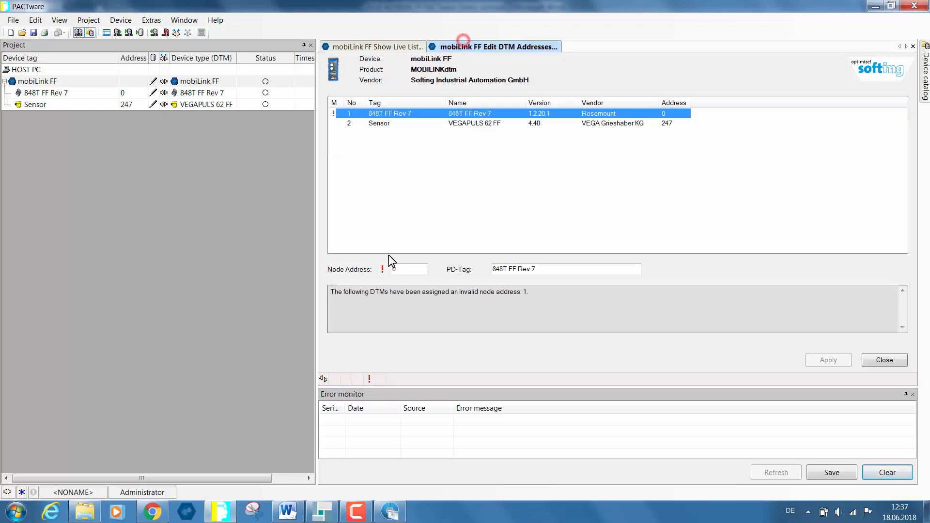
text(2)
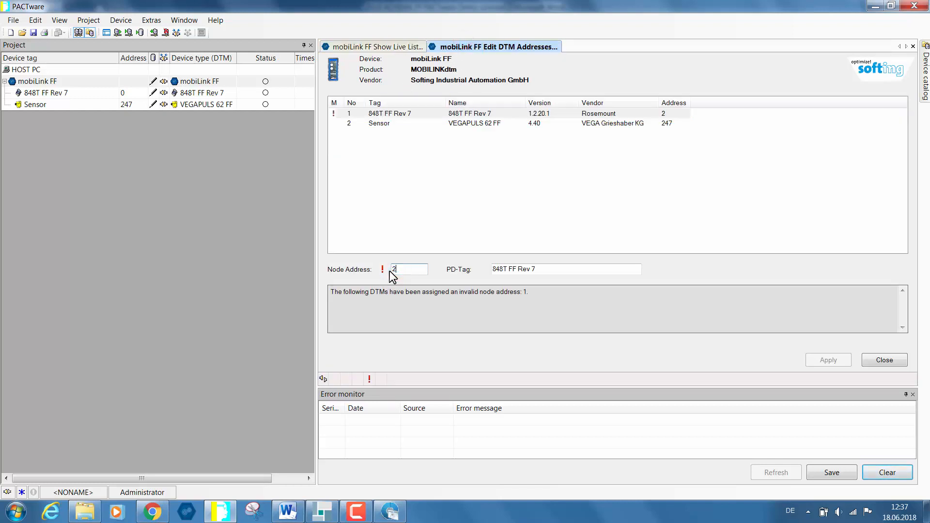
text(0)
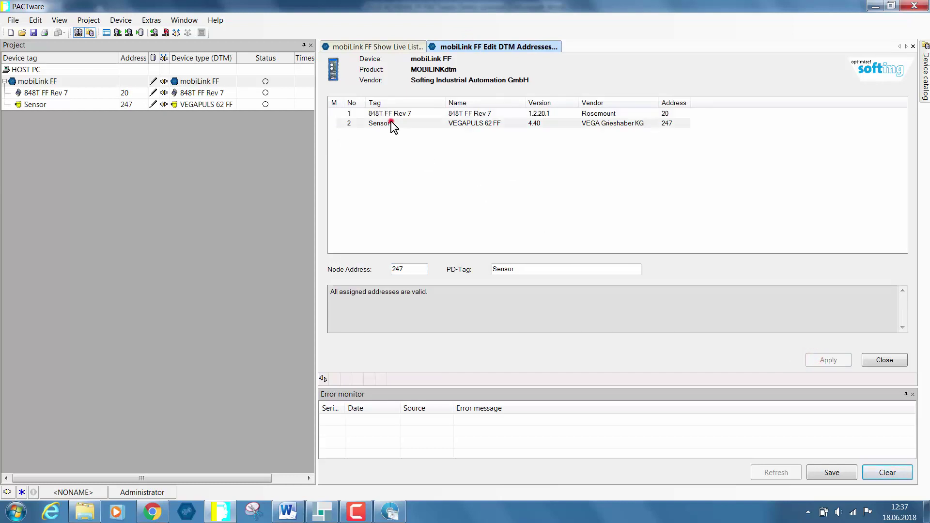
Give the Sensor DTM node address 28 and apply, matching the live list
click(388, 123)
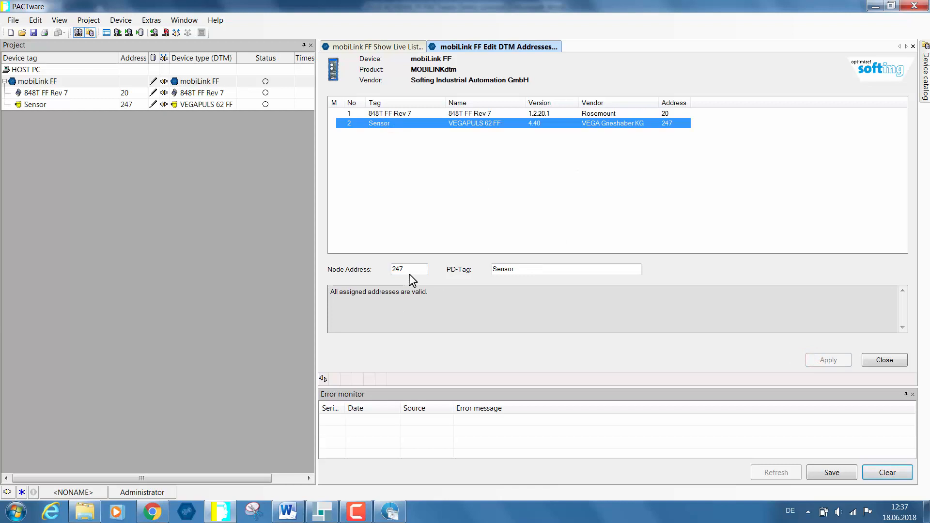
text(28)
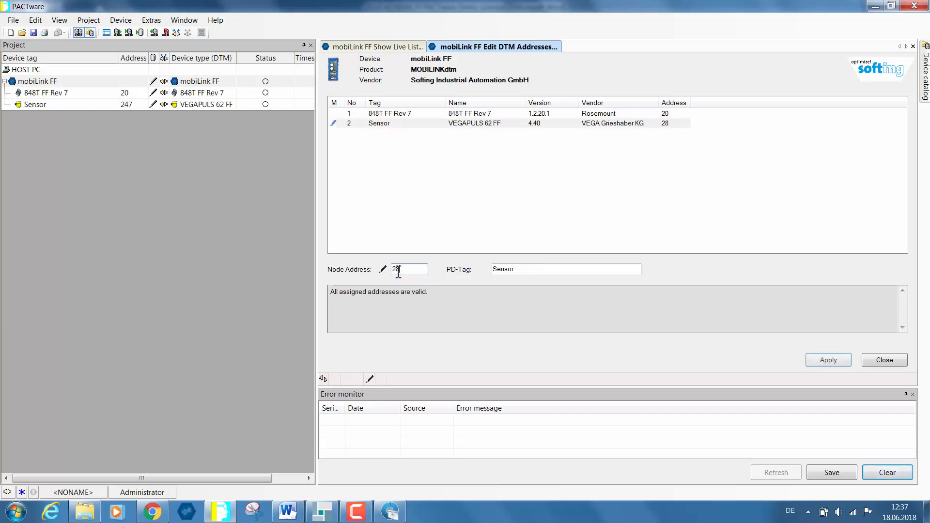
click(829, 360)
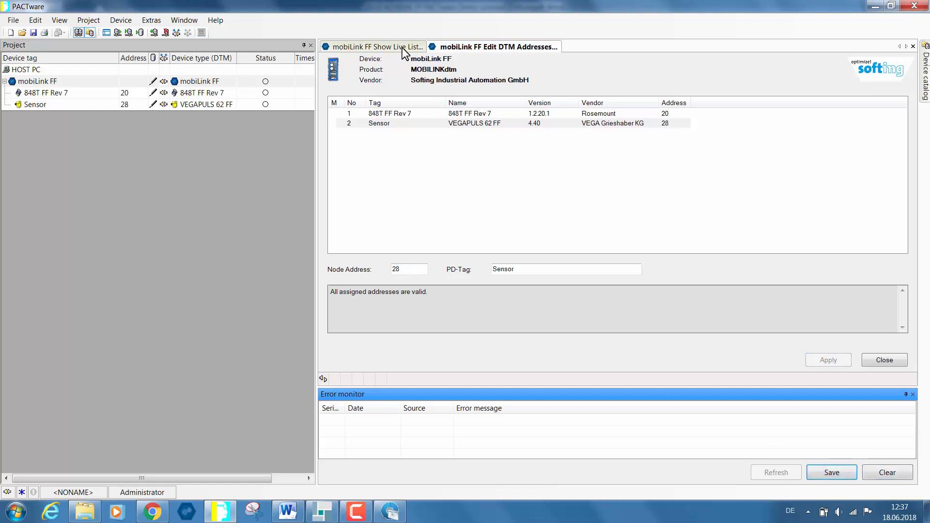
click(376, 47)
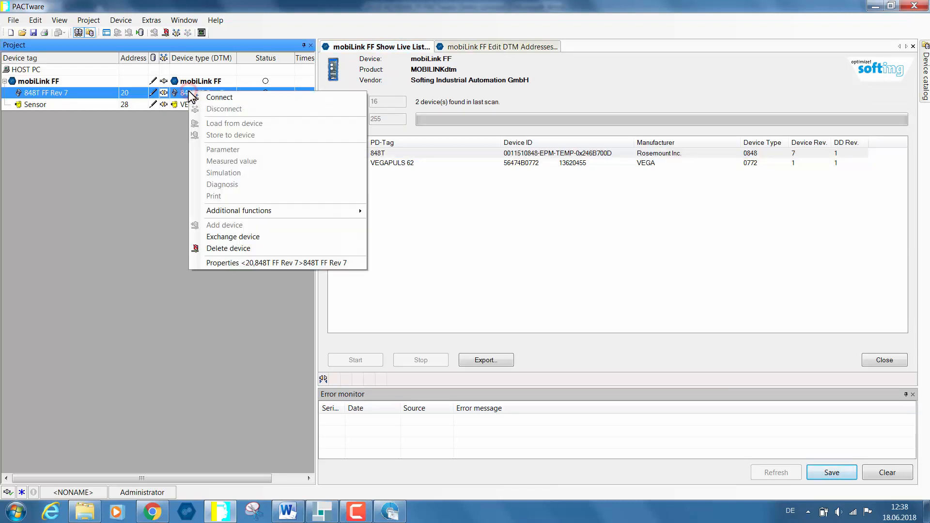
mouse_move(207, 98)
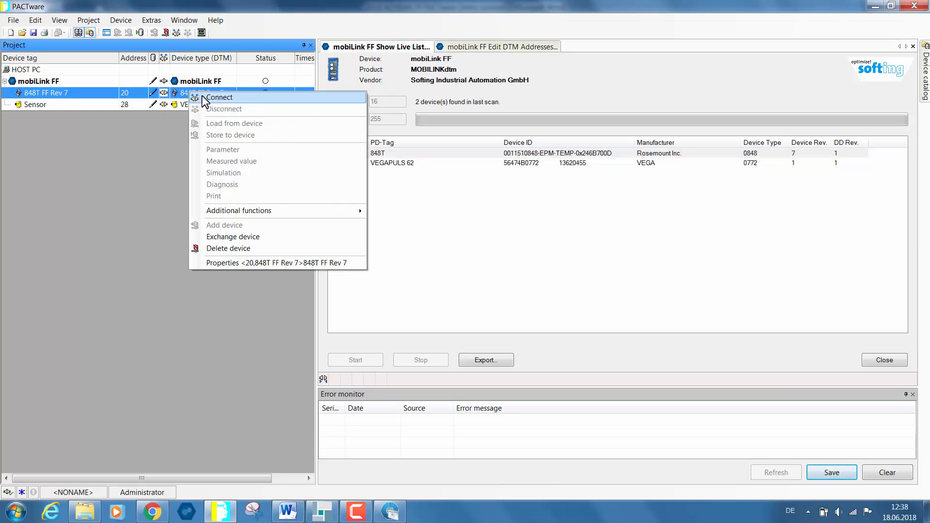
Connect the 848T FF Rev 7 transmitter and bring up the VEGAPULS 62 online parameters
click(219, 97)
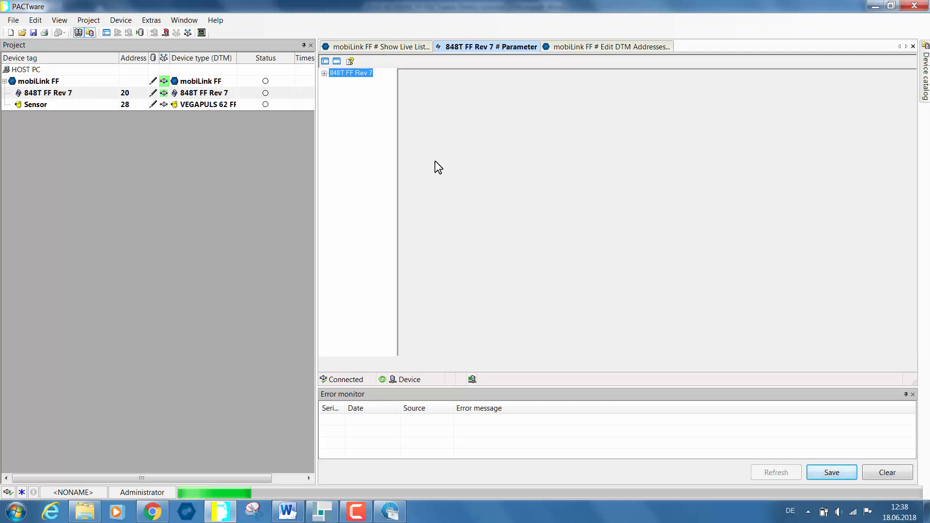
mouse_move(414, 139)
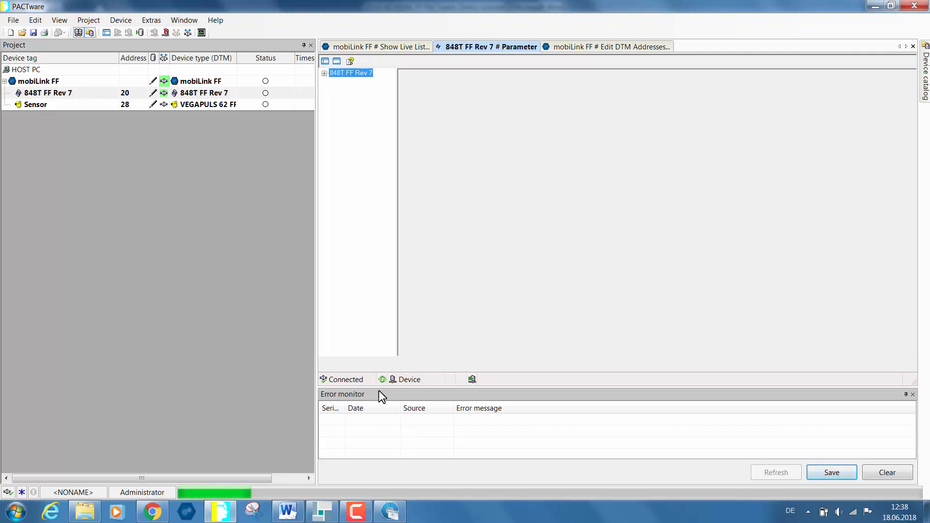
mouse_move(380, 262)
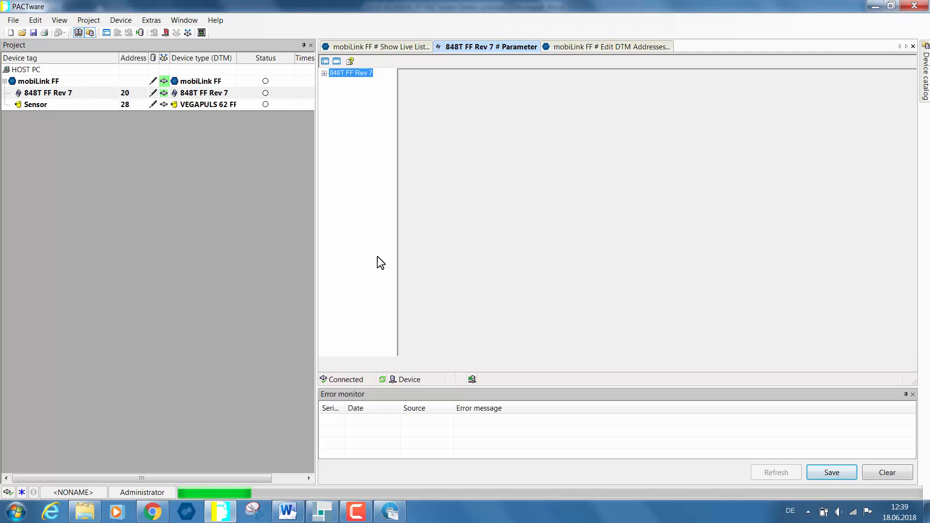
mouse_move(387, 242)
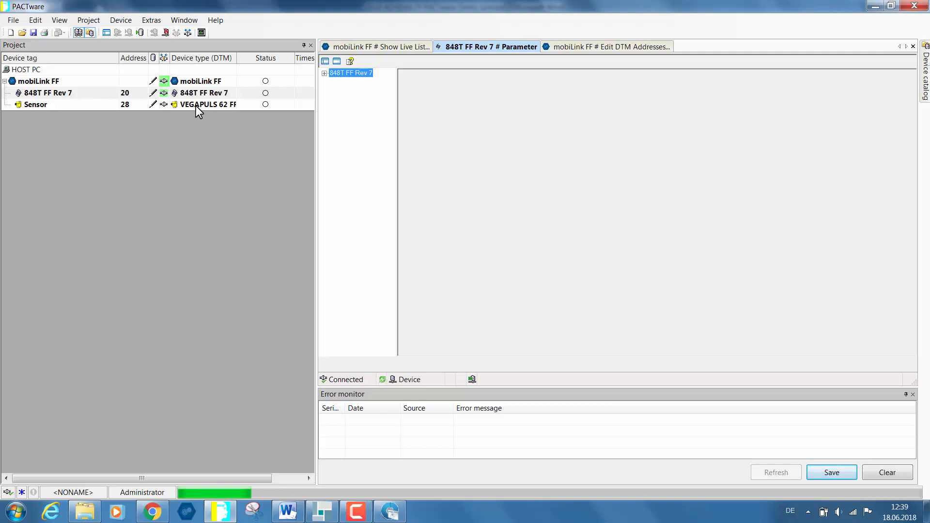
double_click(35, 104)
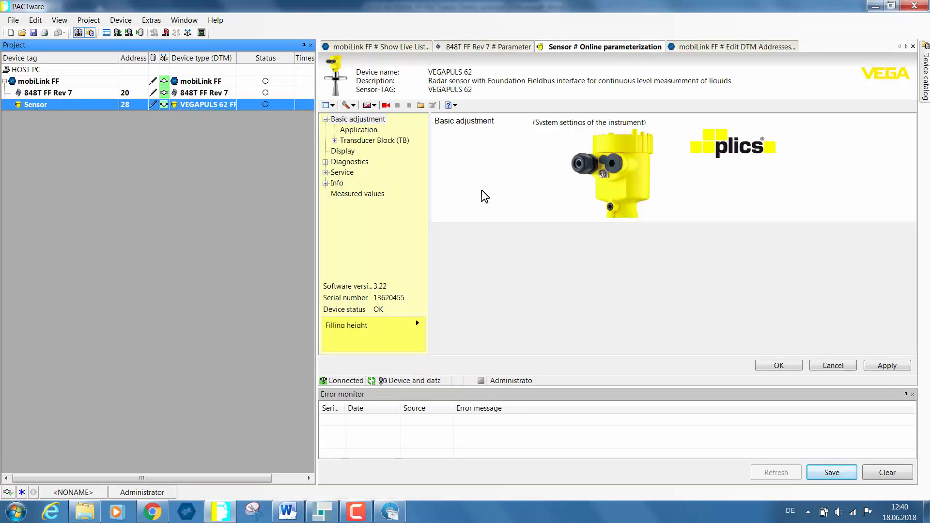
mouse_move(459, 225)
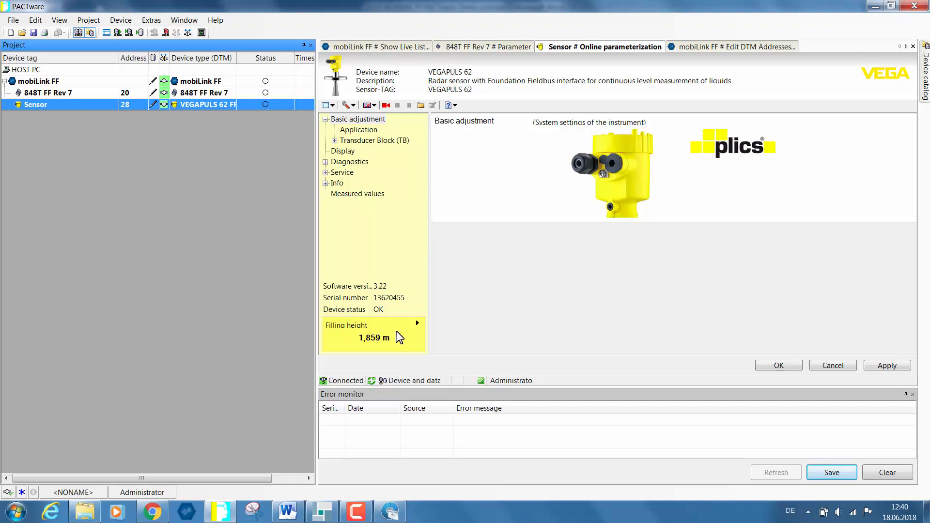
Set the VEGAPULS 62 medium to solvents/liquefied gases/oils, view Diagnostics, then the 848T parameter overview
click(357, 130)
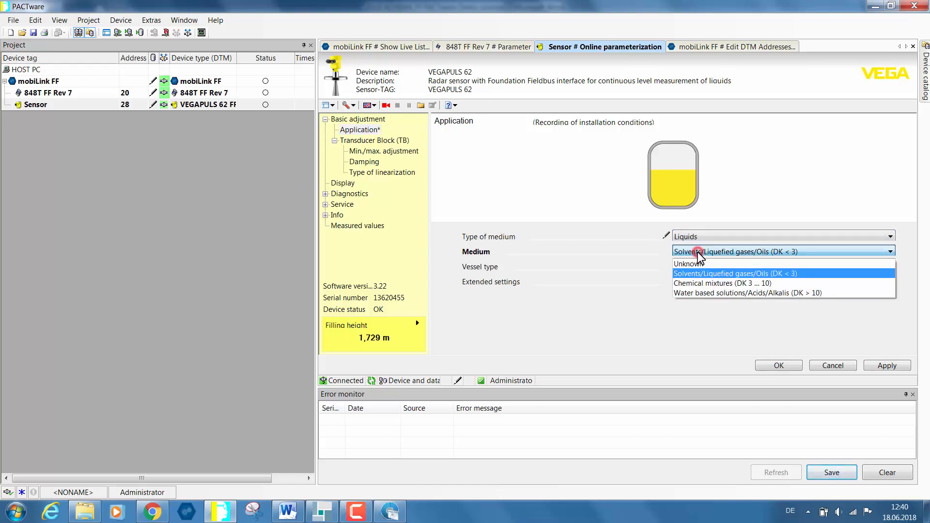
click(735, 273)
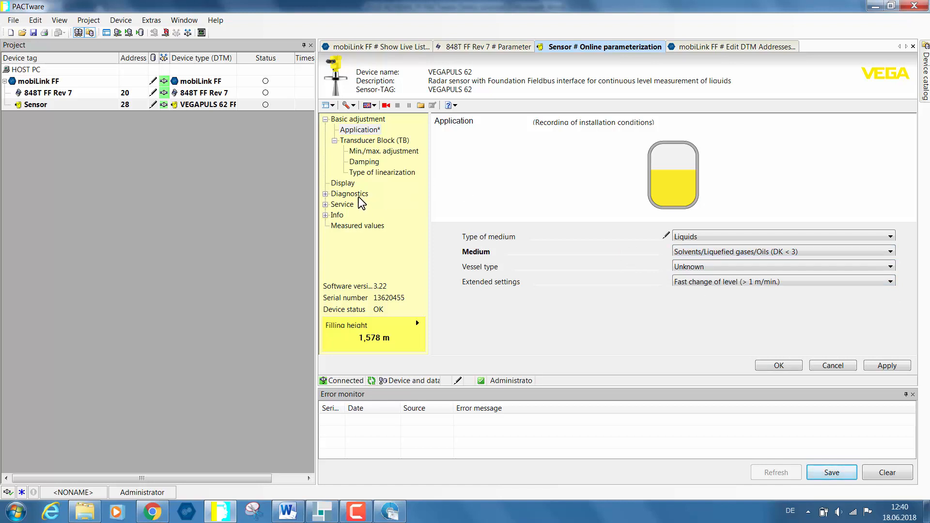
click(349, 193)
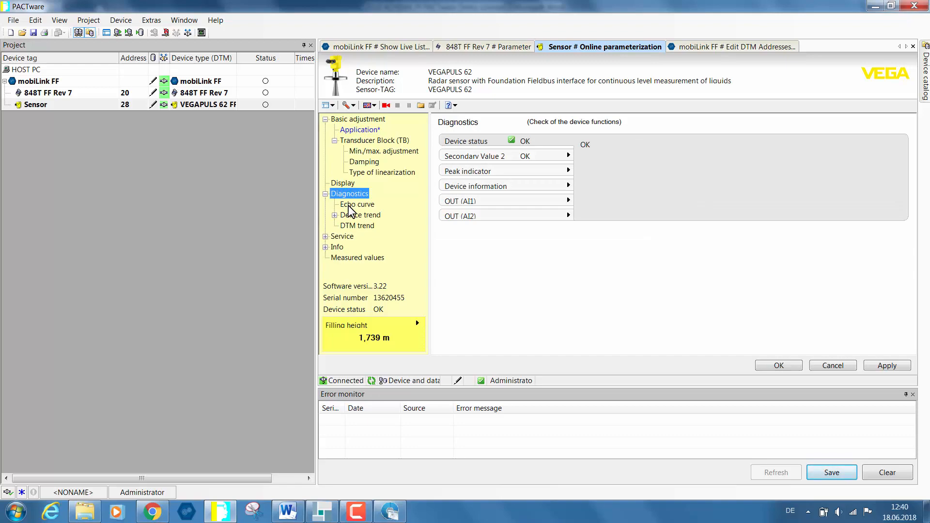
click(489, 47)
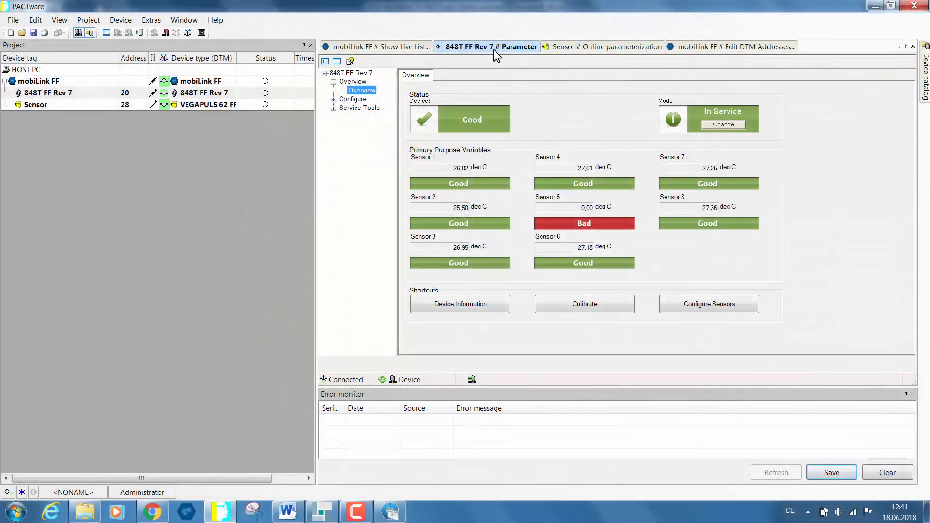
mouse_move(527, 137)
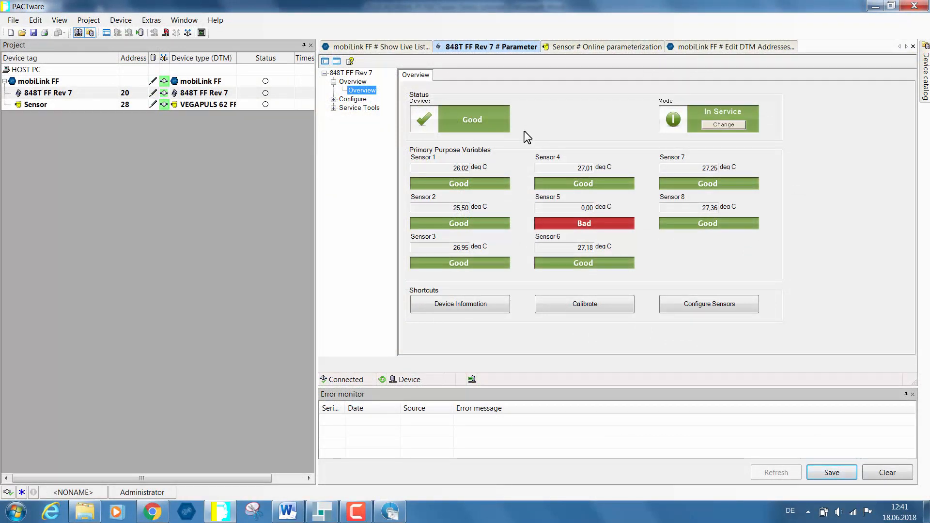
mouse_move(589, 203)
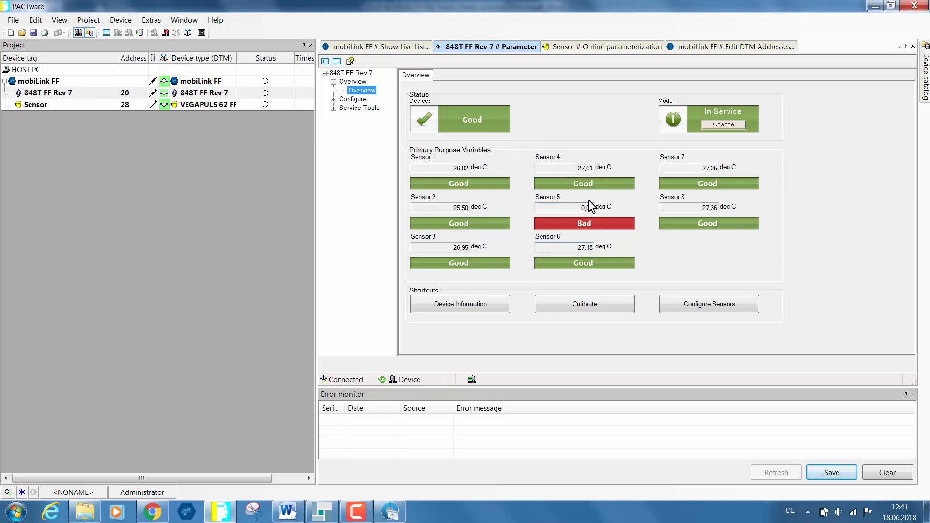